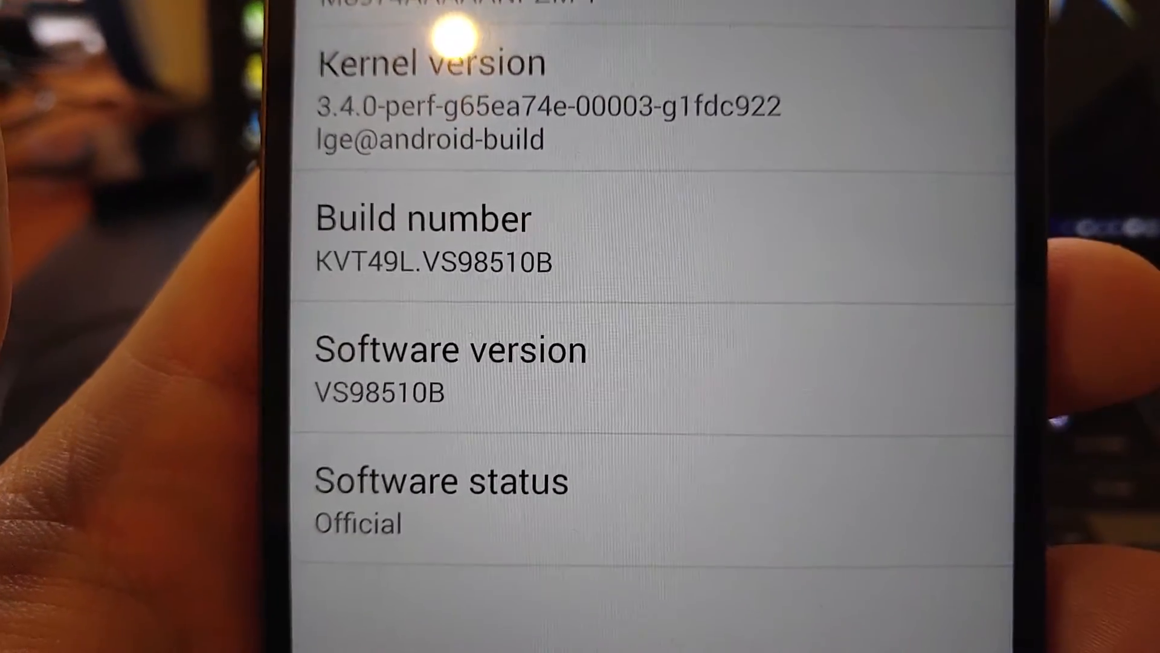
# Step: Return to the VS985 downgrade forum thread and look over the helper's reply
pyautogui.scroll(-3)
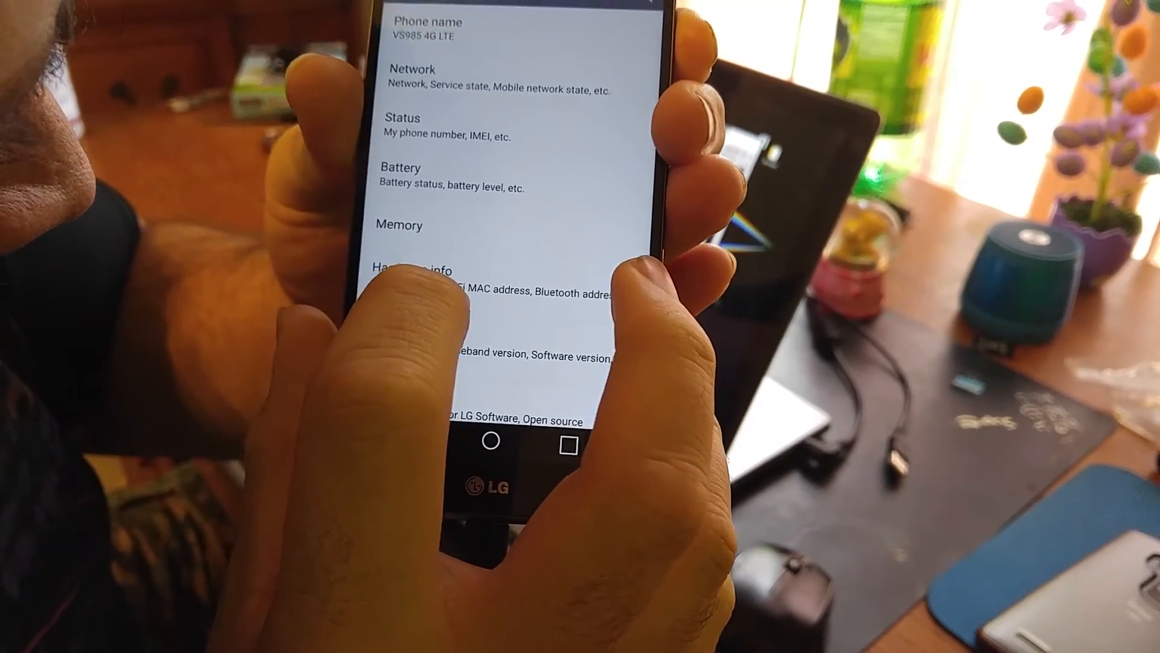
pyautogui.scroll(-3)
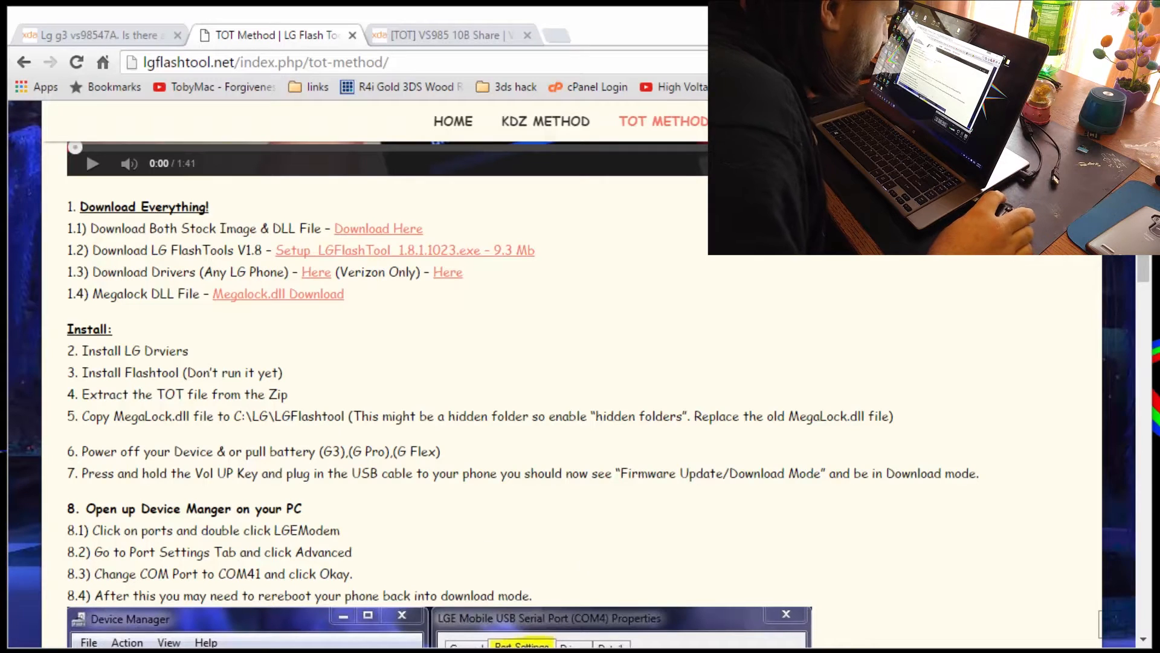
pyautogui.moveTo(104, 35)
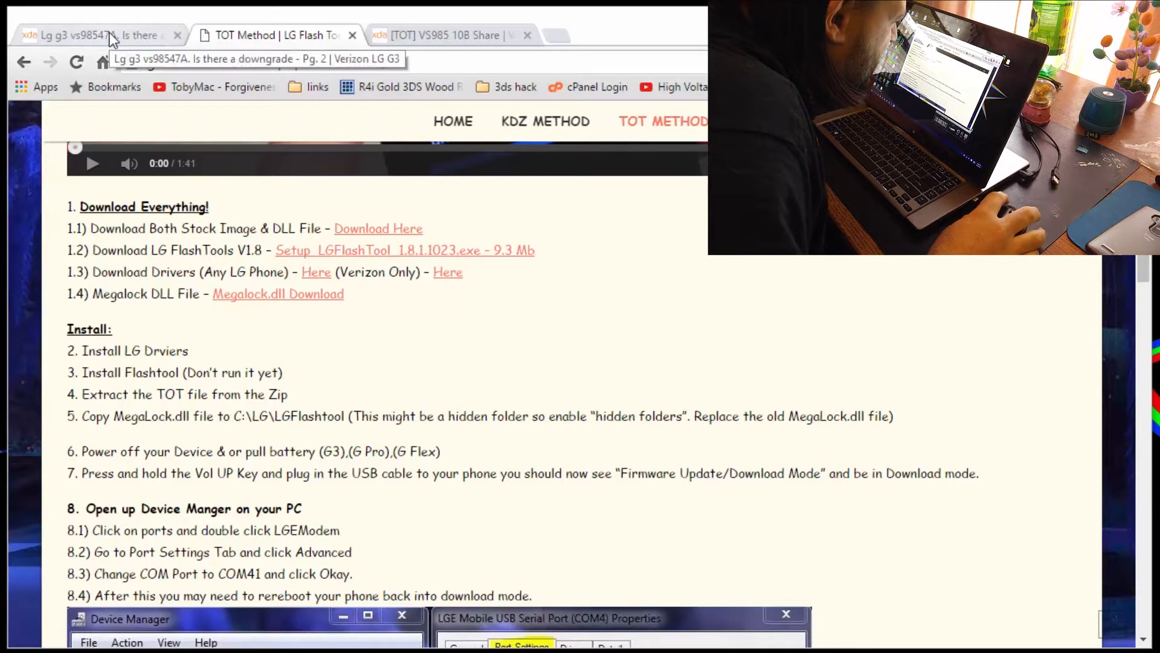
pyautogui.click(97, 35)
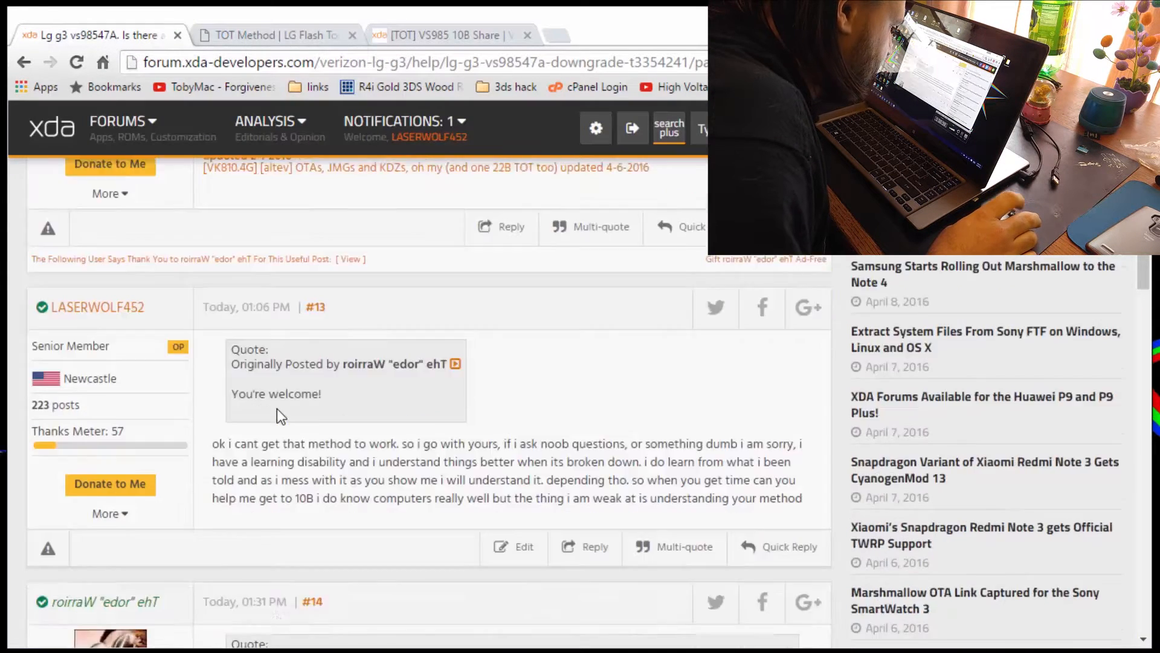
pyautogui.scroll(-3)
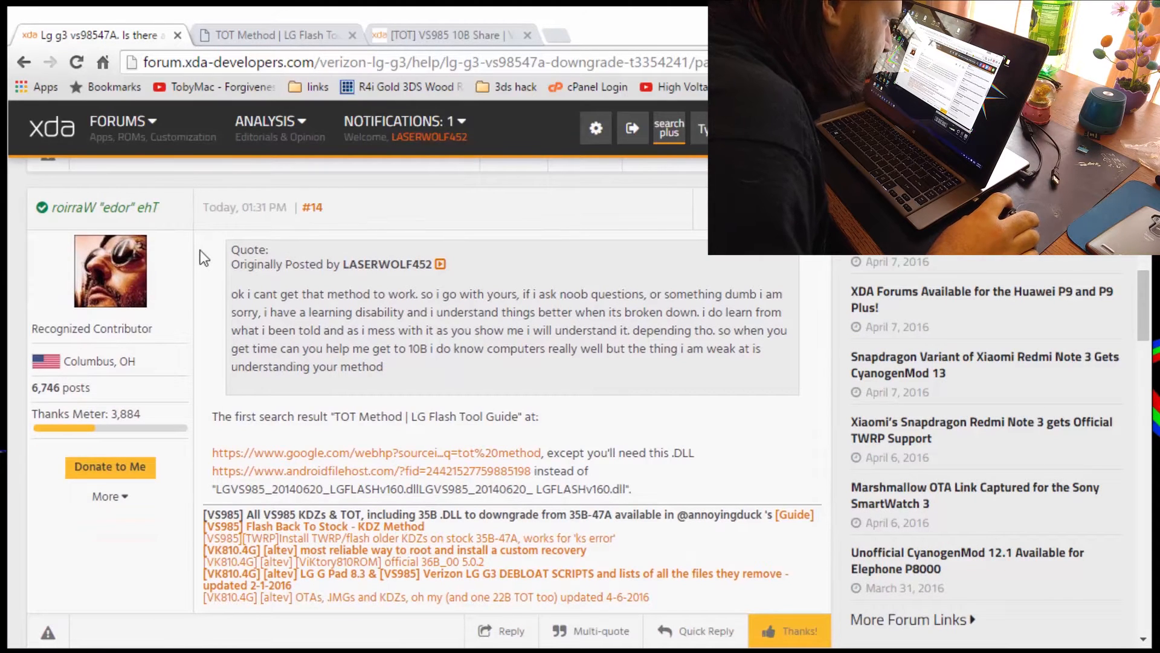
pyautogui.moveTo(193, 259)
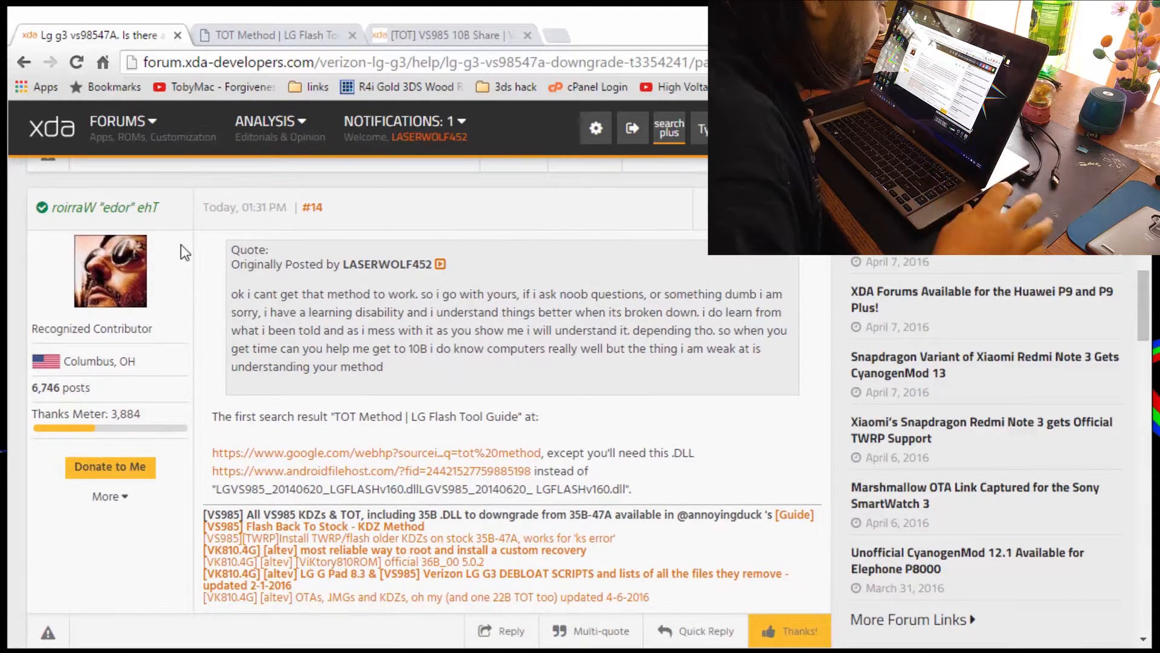
pyautogui.moveTo(452, 237)
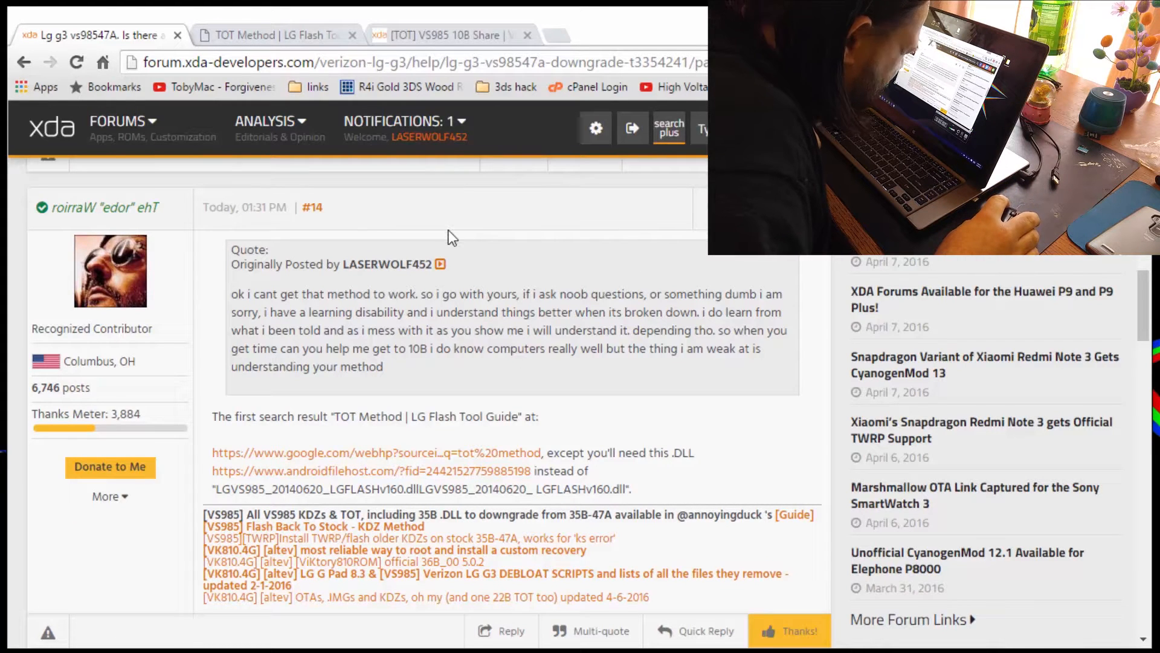
pyautogui.moveTo(100, 237)
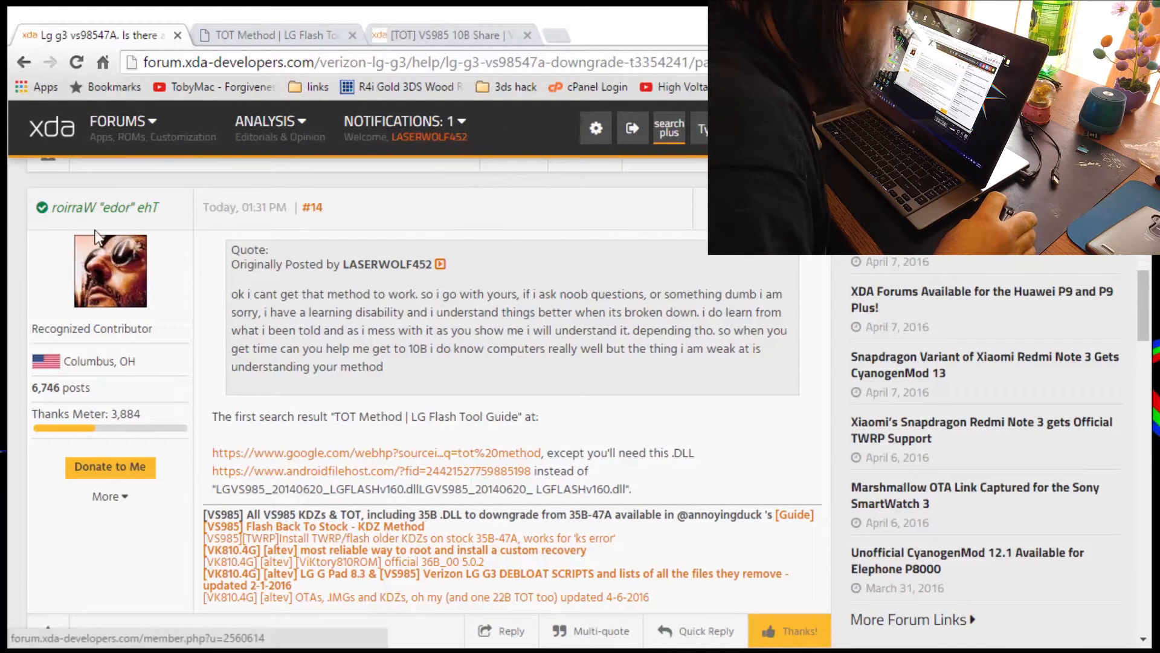
pyautogui.doubleClick(101, 206)
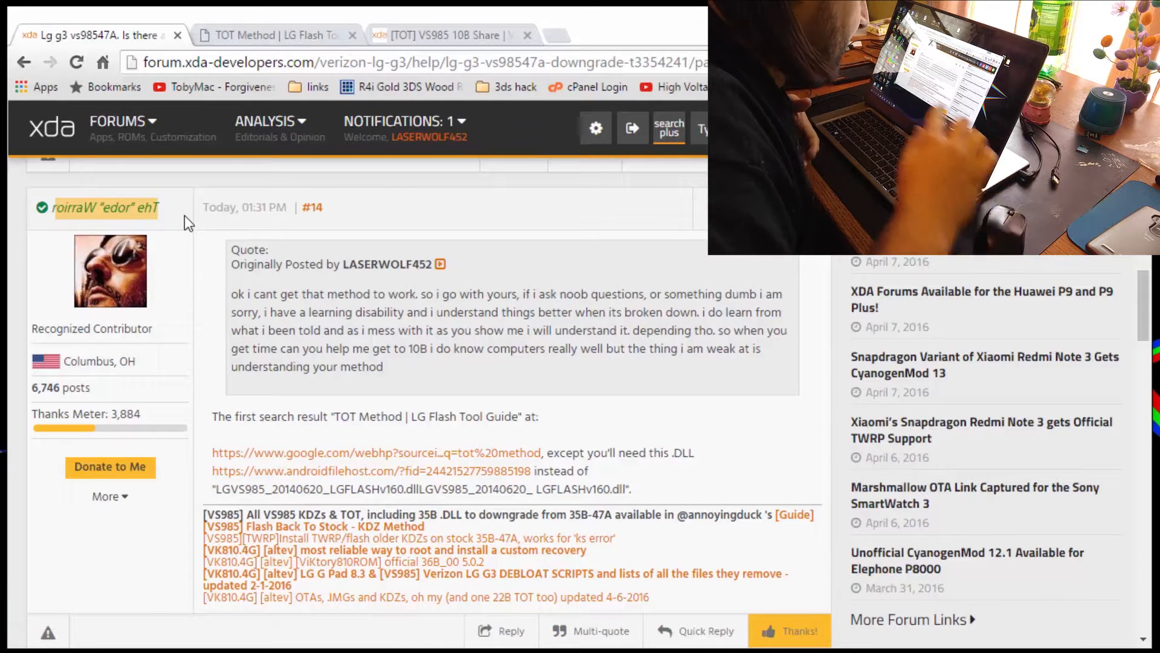
pyautogui.doubleClick(104, 208)
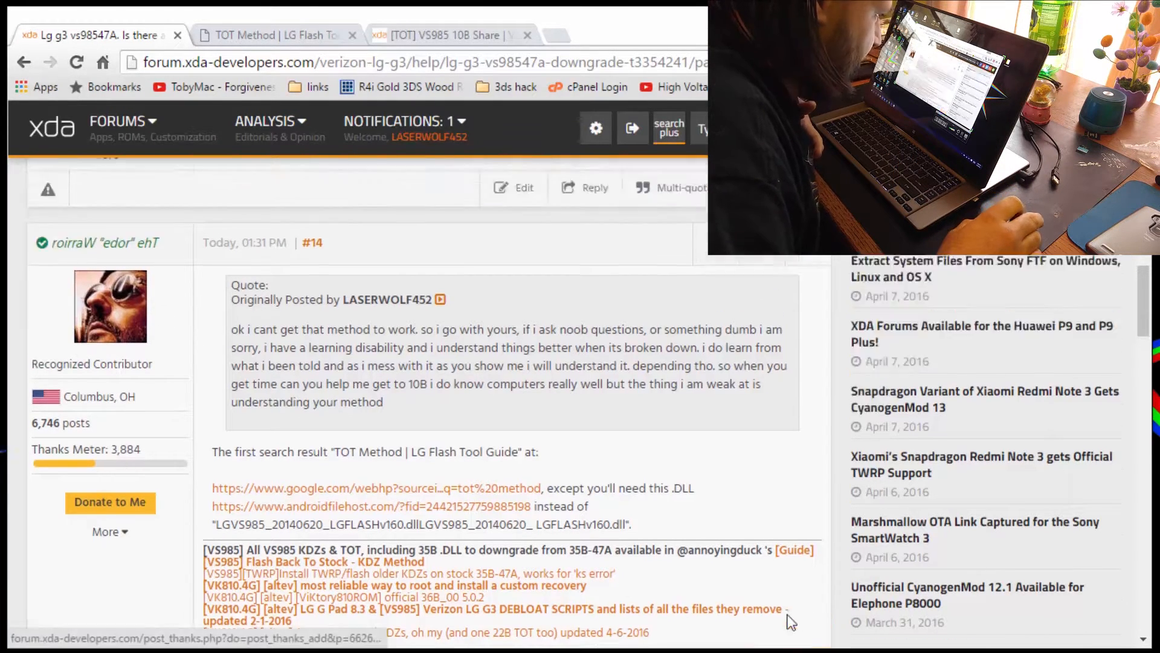
# Step: Reach post #14 and follow its androidfilehost.com link for the DLL download
pyautogui.scroll(-3)
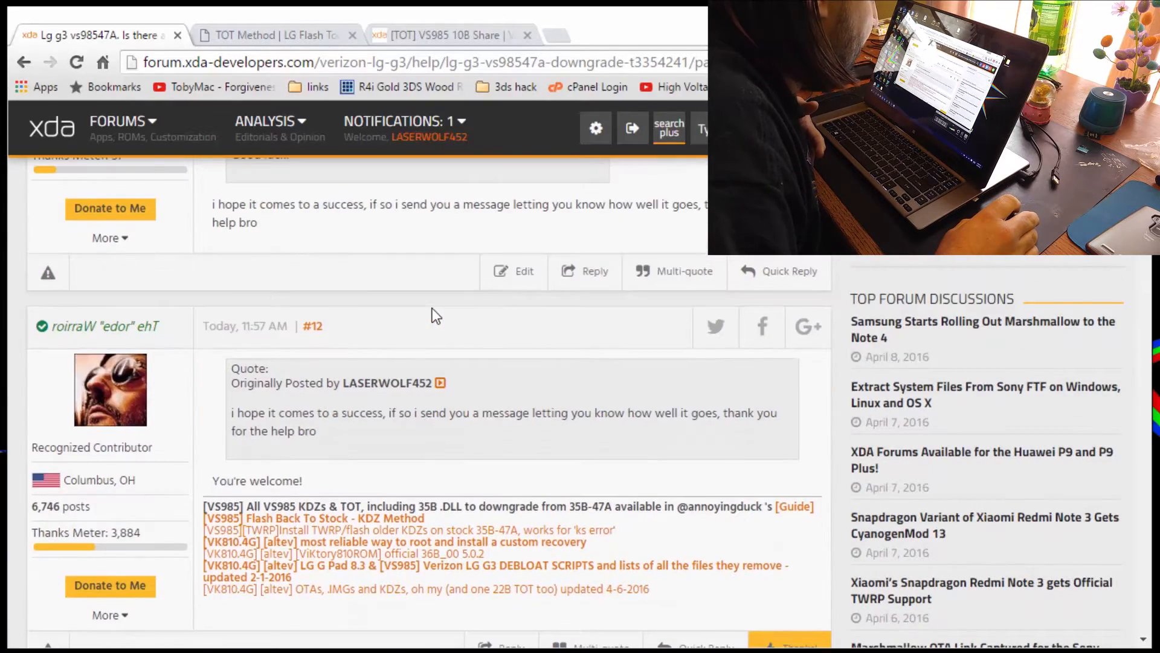
pyautogui.scroll(-3)
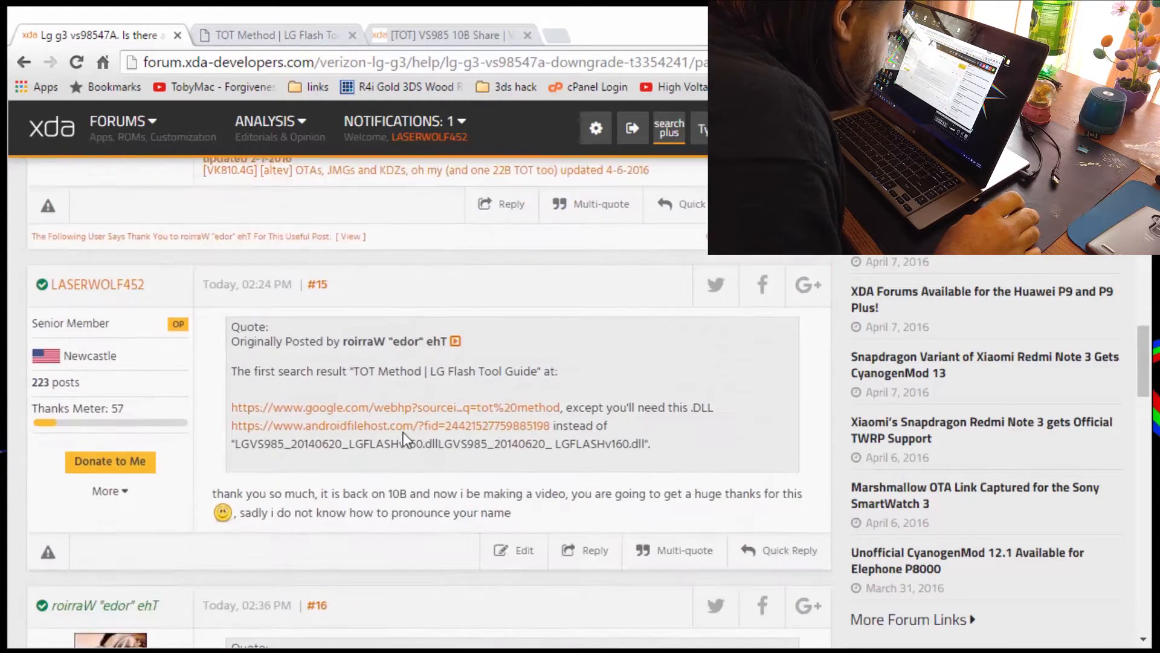
pyautogui.scroll(-3)
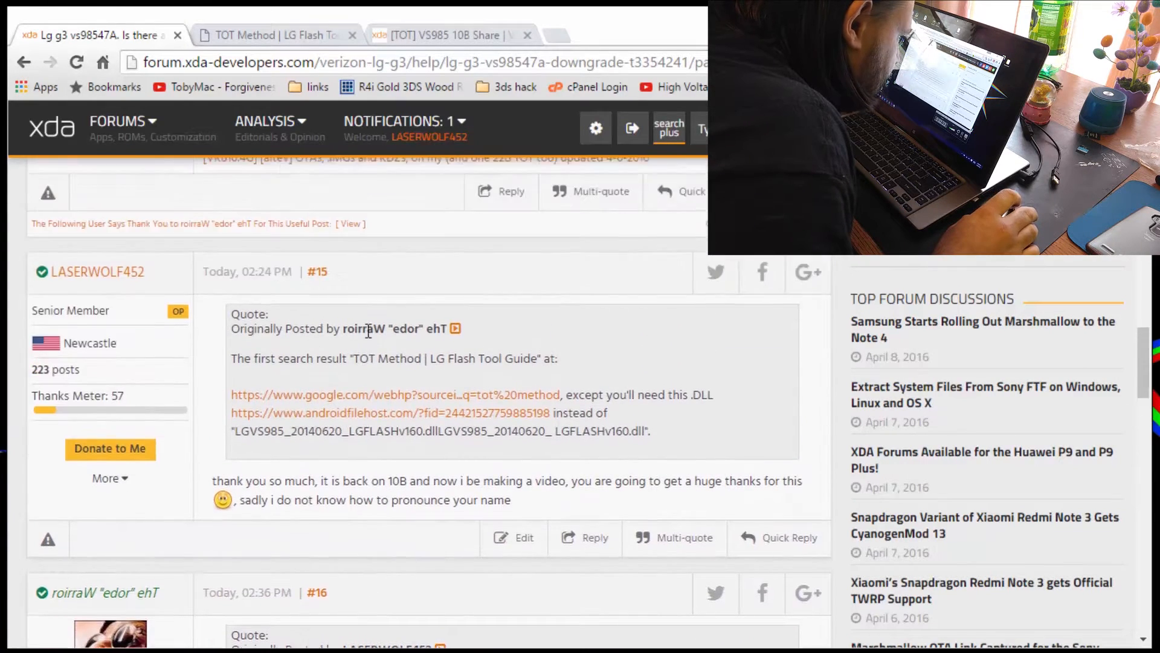
pyautogui.scroll(-3)
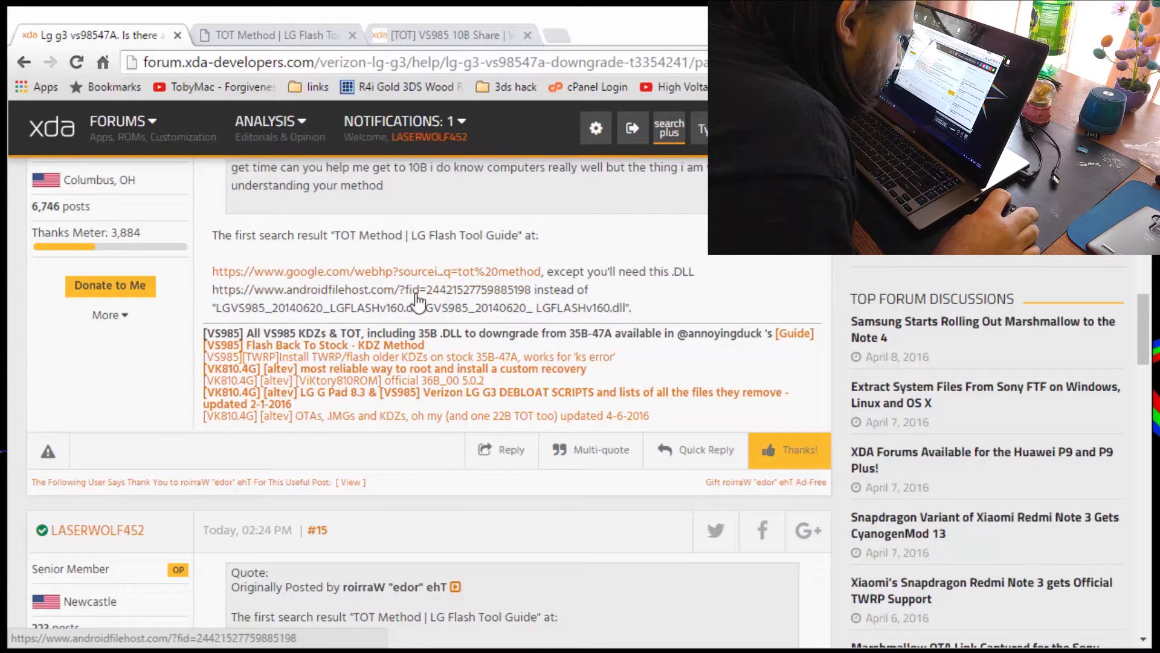
pyautogui.click(387, 289)
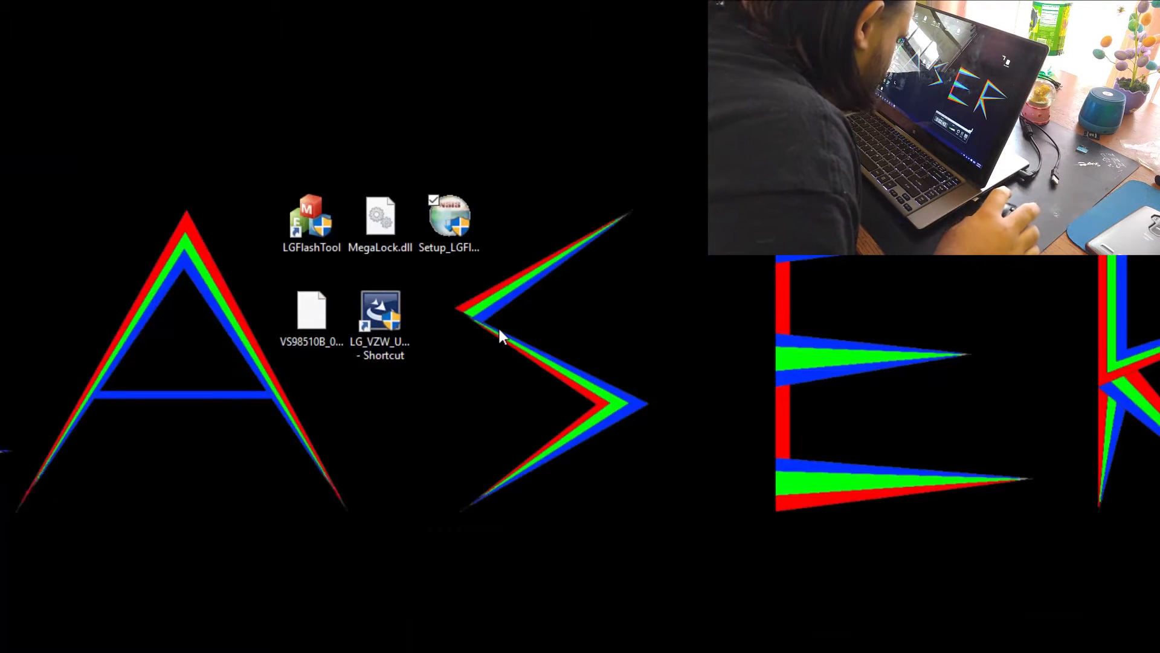
# Step: Keep LGUP8974.dll with the flashing files and move the LGFlashTool shortcut to the desktop's far left
pyautogui.click(450, 318)
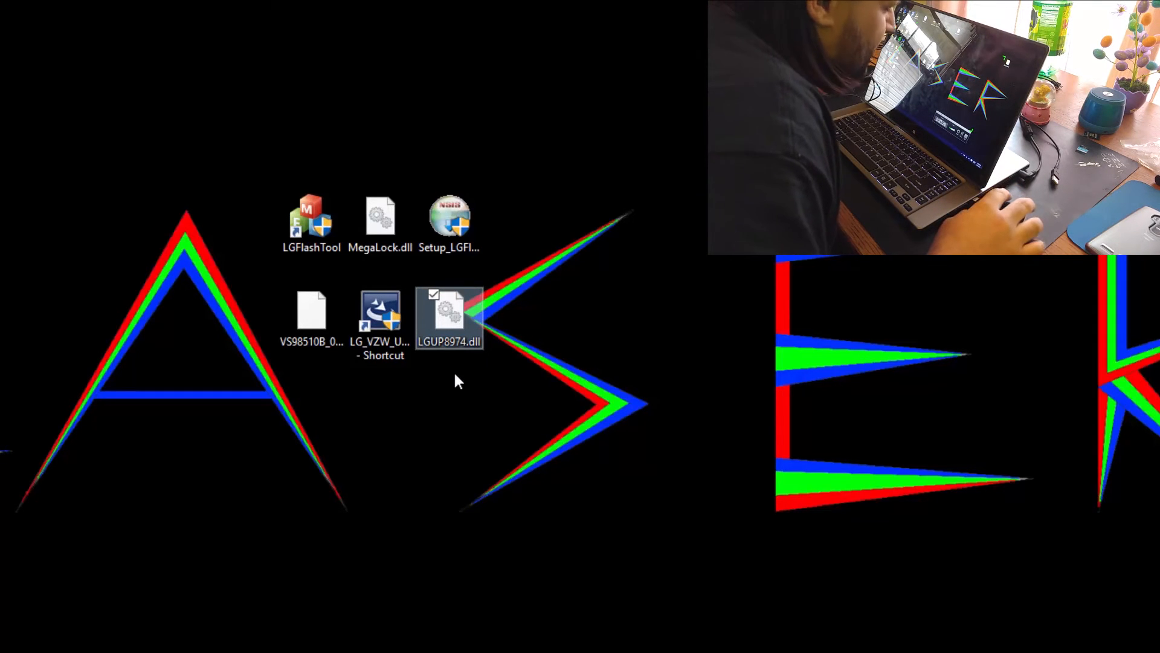
pyautogui.moveTo(596, 299)
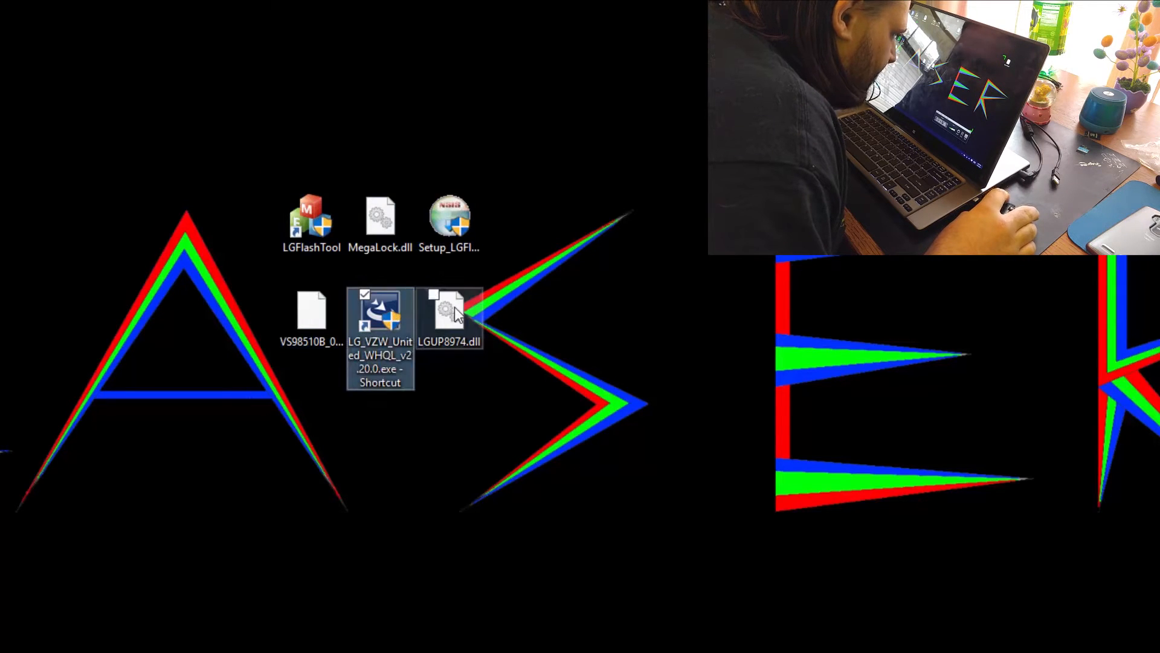
pyautogui.click(311, 218)
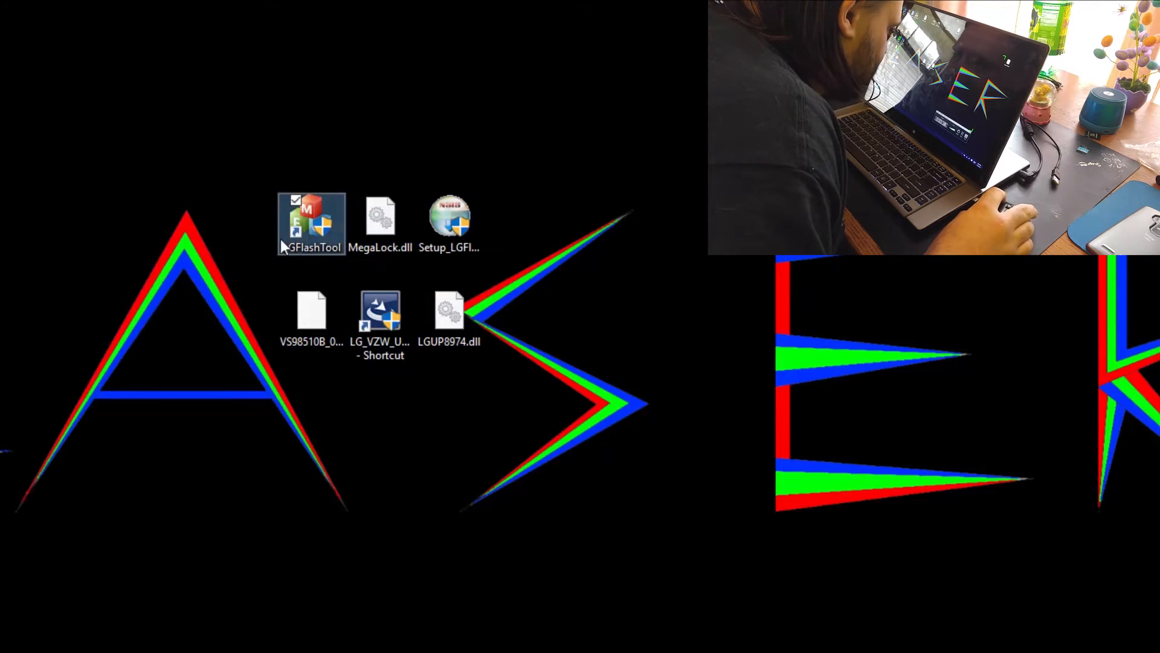
pyautogui.moveTo(310, 223); pyautogui.dragTo(104, 223)
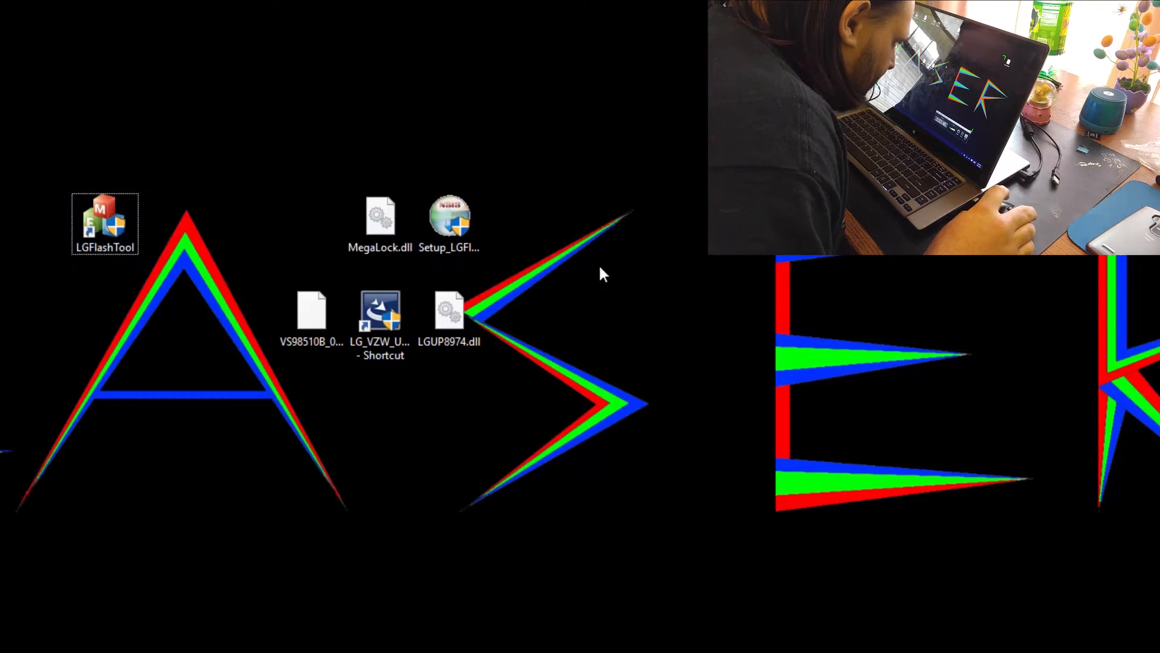
pyautogui.click(380, 310)
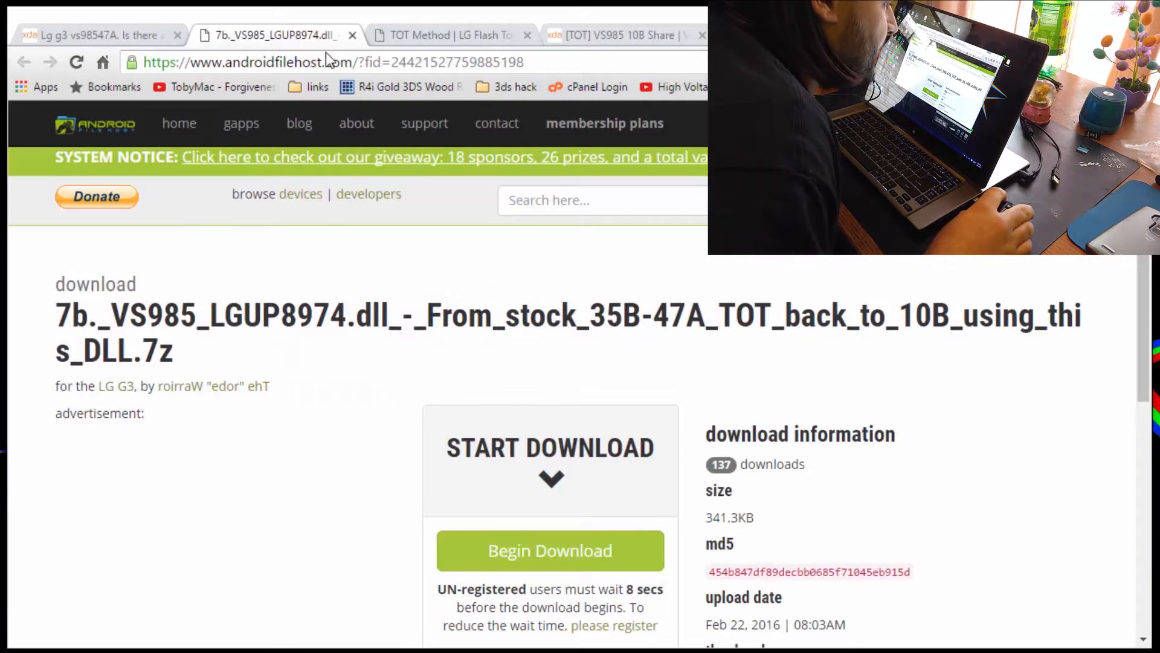
# Step: Check the guide's Setup_LGFlashTool link, close the Ocean Host download tab and return to the TOT guide
pyautogui.click(274, 35)
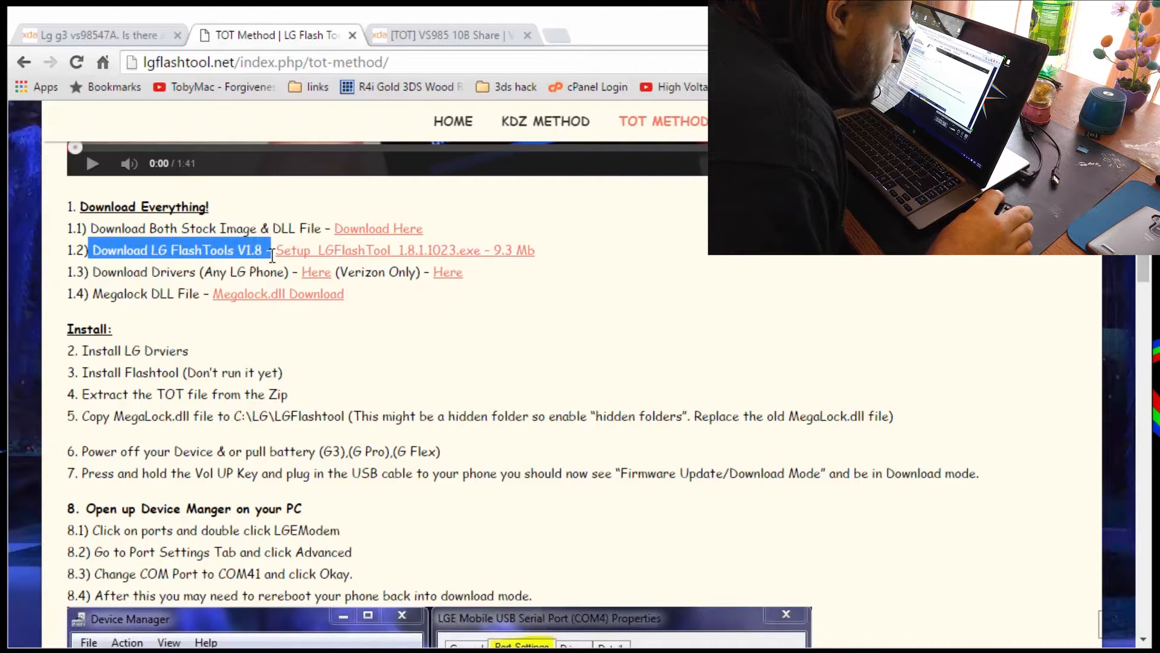
pyautogui.moveTo(279, 255)
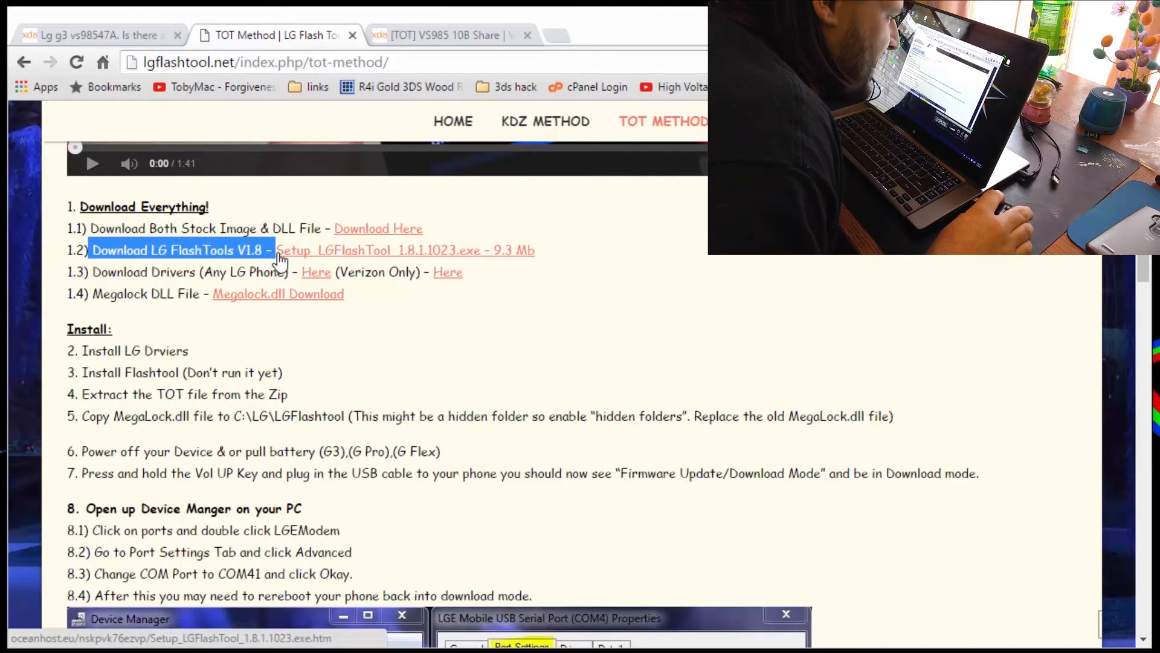
pyautogui.moveTo(278, 250); pyautogui.dragTo(345, 251)
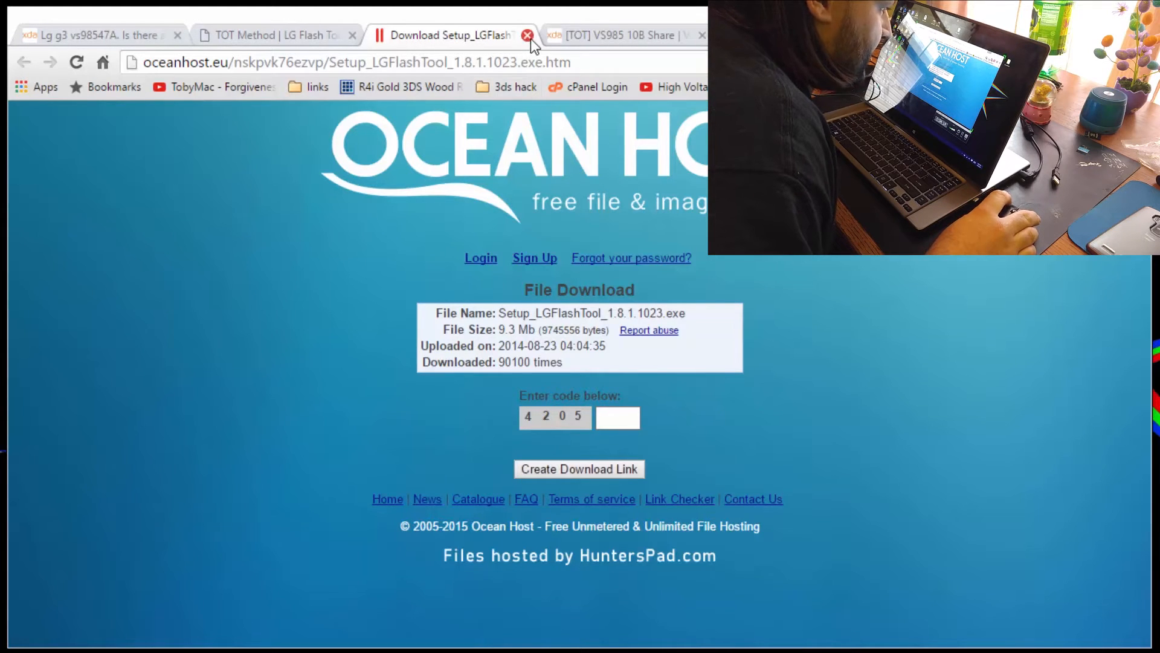
pyautogui.click(529, 35)
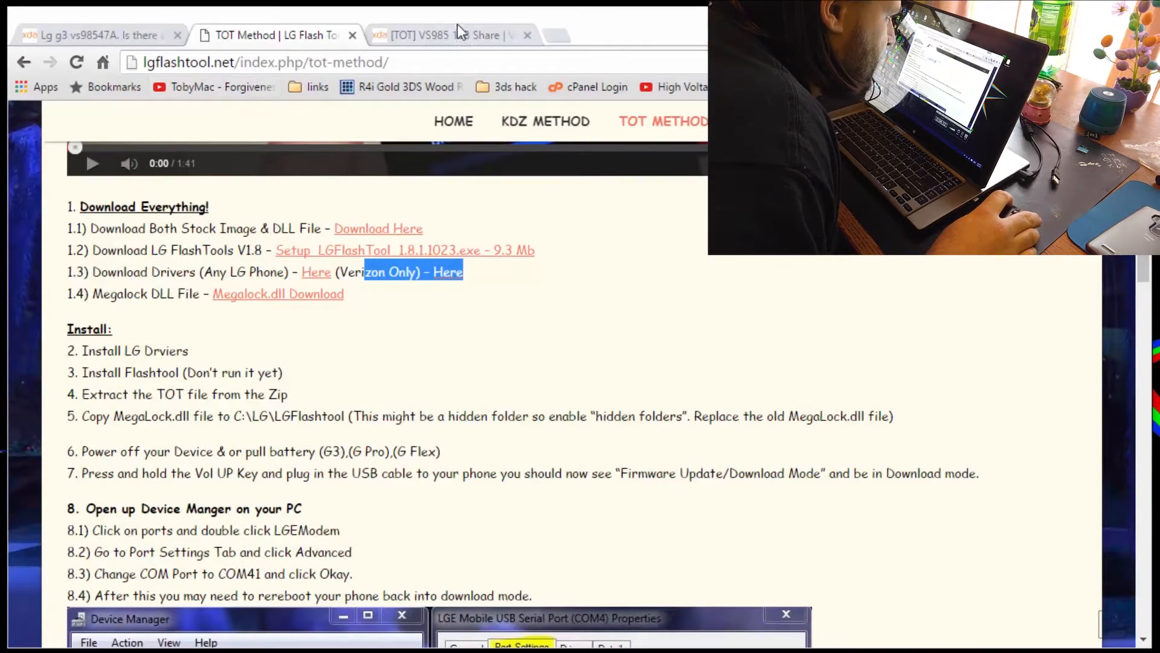
pyautogui.click(436, 35)
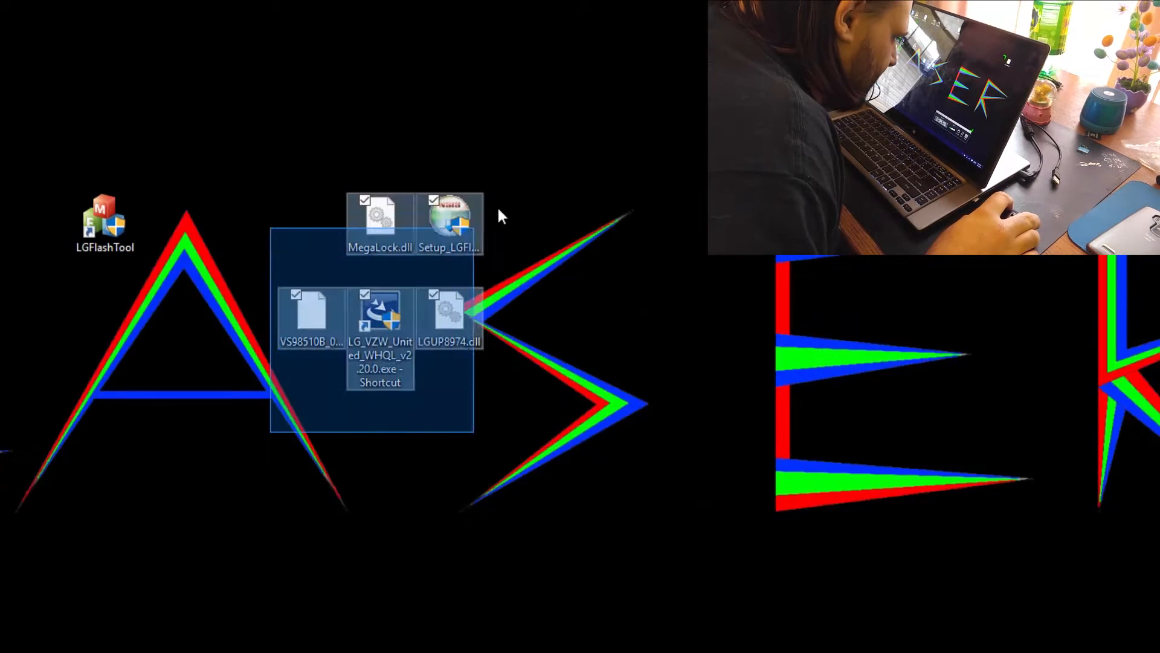
# Step: Copy MegaLock.dll from the desktop and bring up a File Explorer window
pyautogui.click(380, 314)
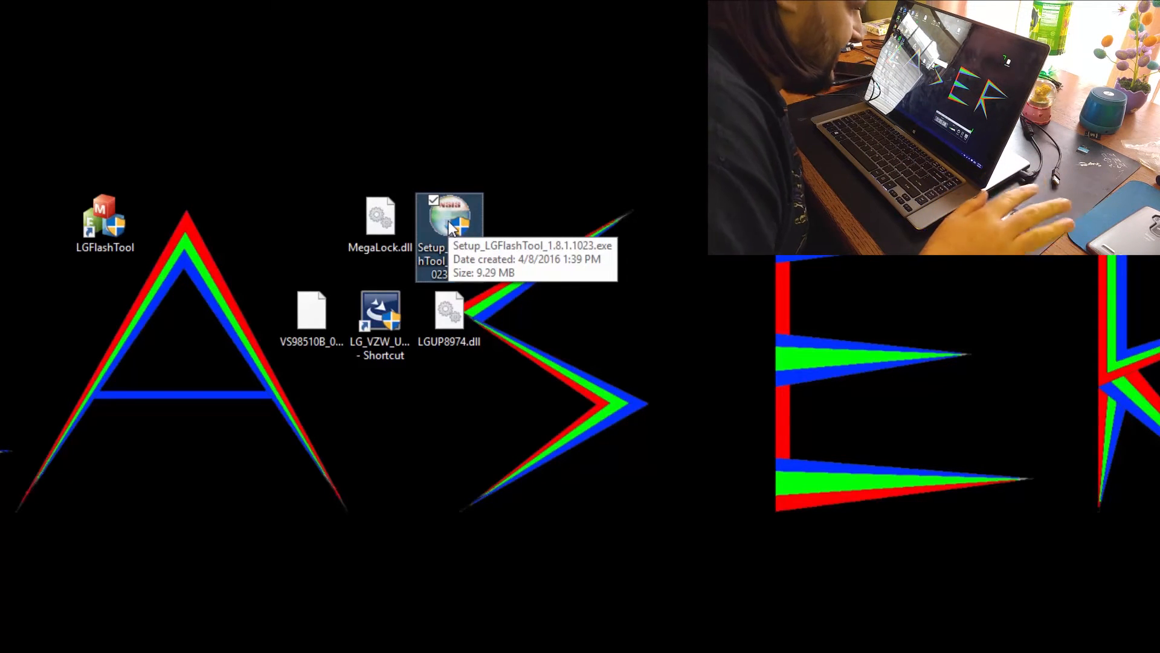
pyautogui.rightClick(380, 225)
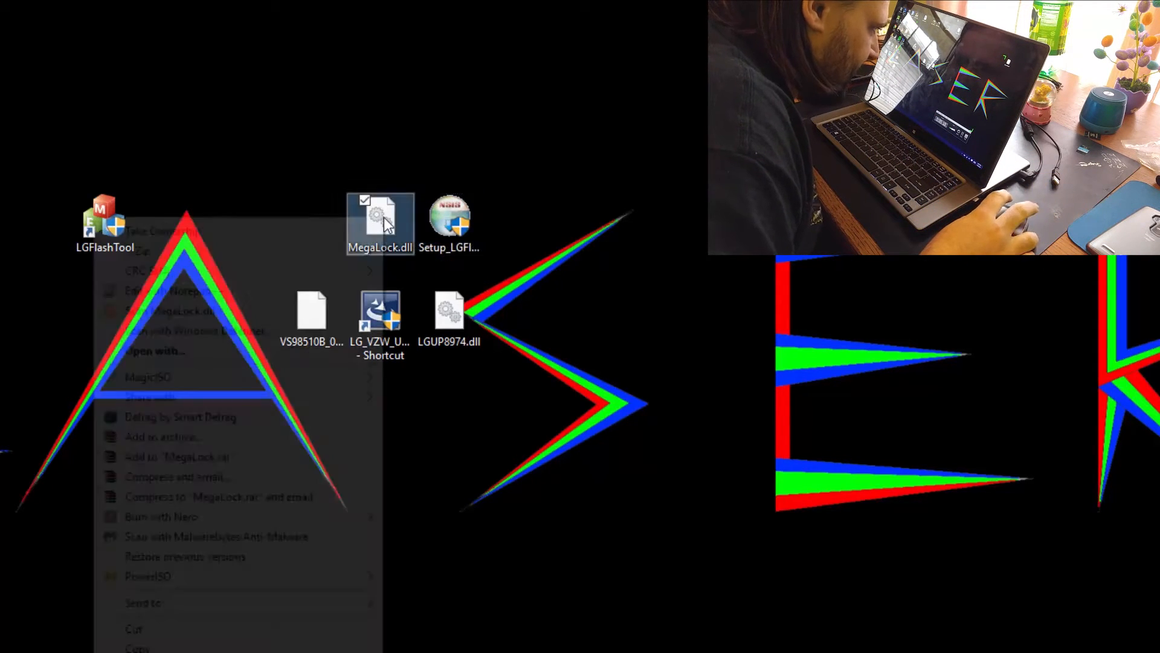
pyautogui.click(380, 259)
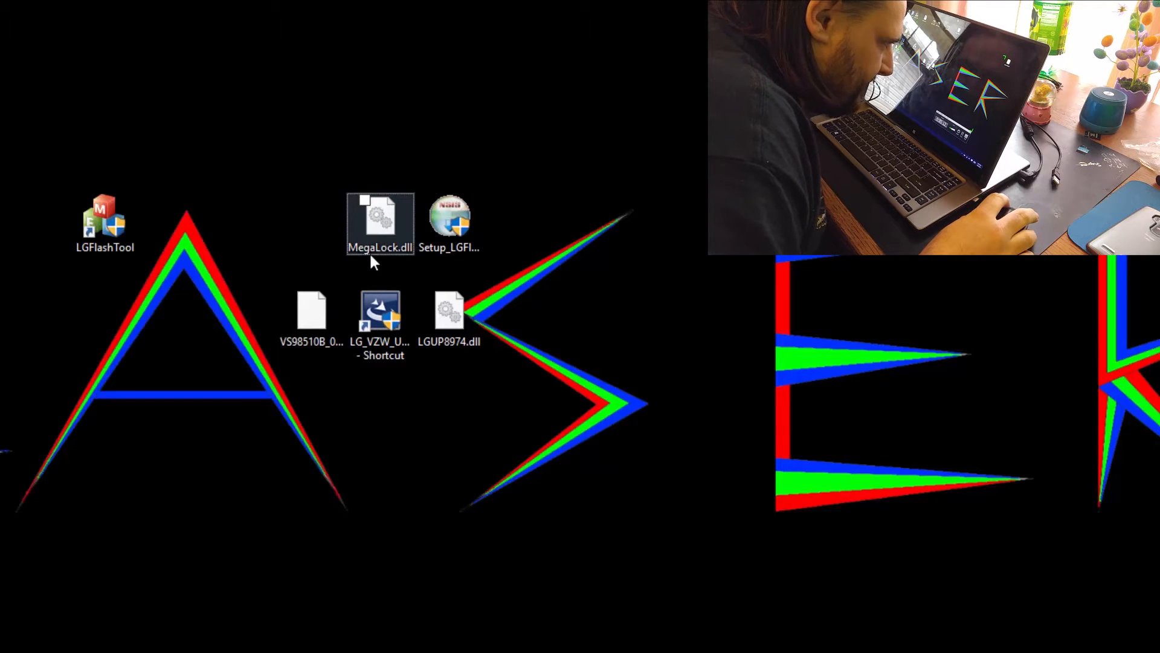
pyautogui.moveTo(381, 222)
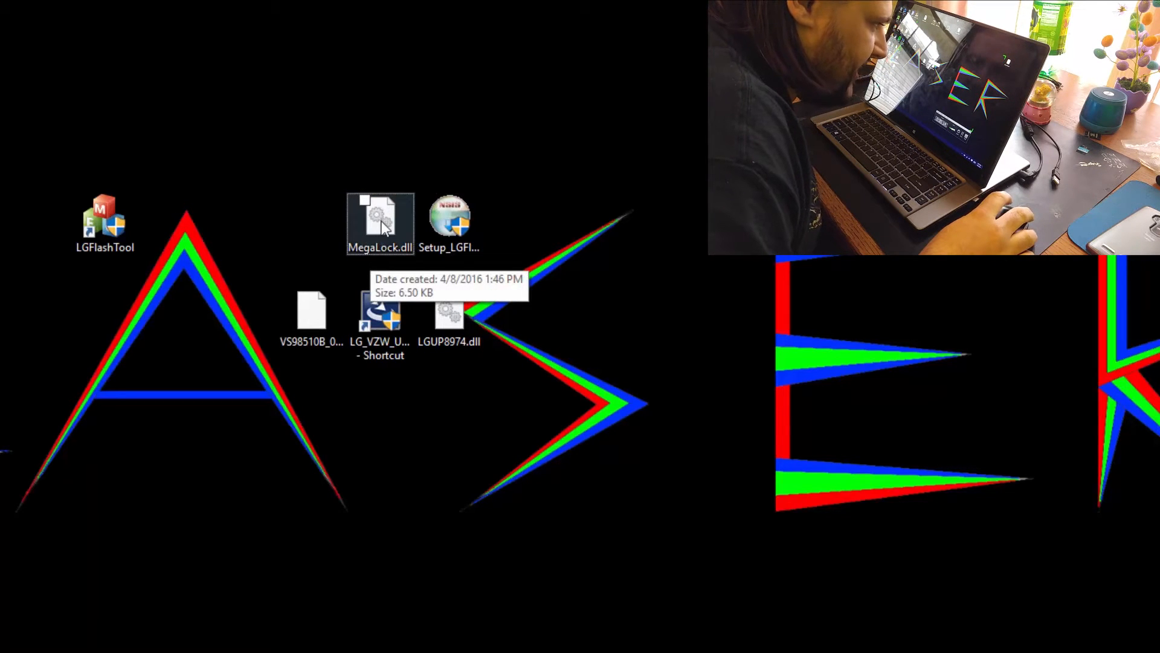
pyautogui.click(379, 222)
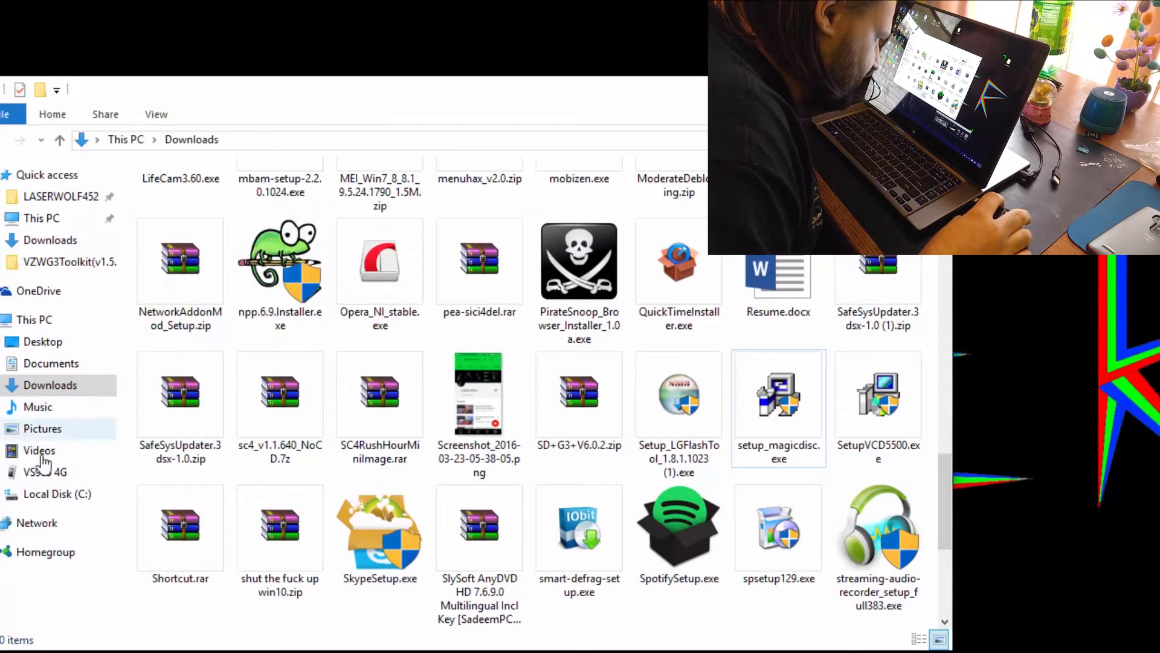
# Step: Paste MegaLock.dll into C:\LG\LGFlashTool beside LGFlashTool.exe
pyautogui.click(57, 493)
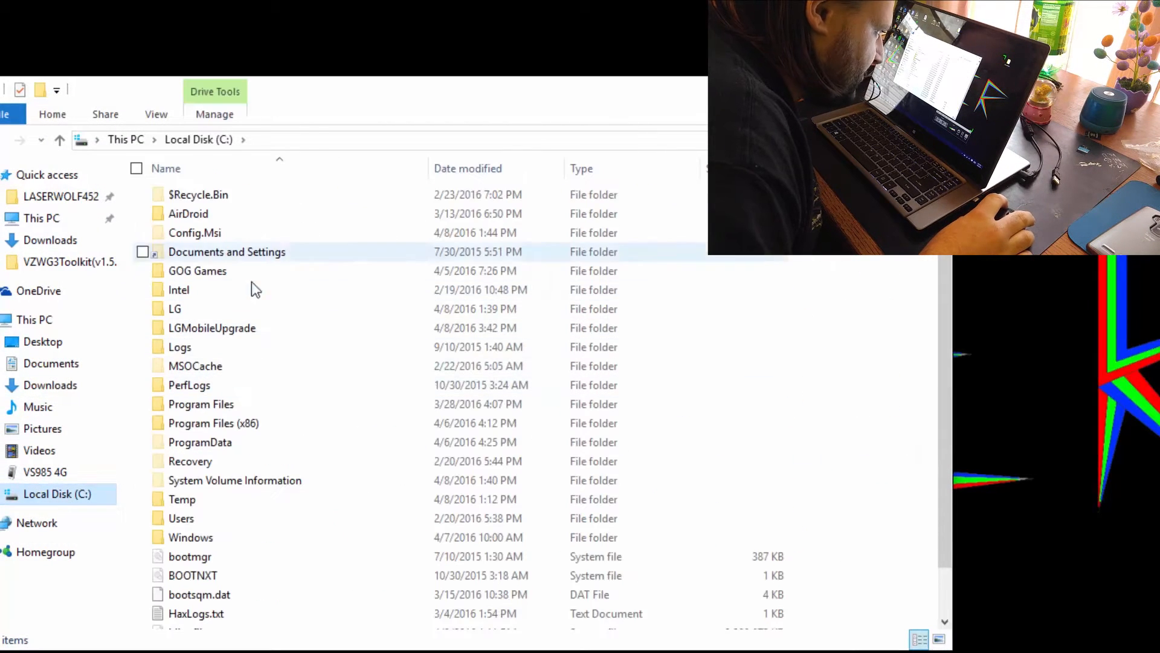
pyautogui.doubleClick(176, 308)
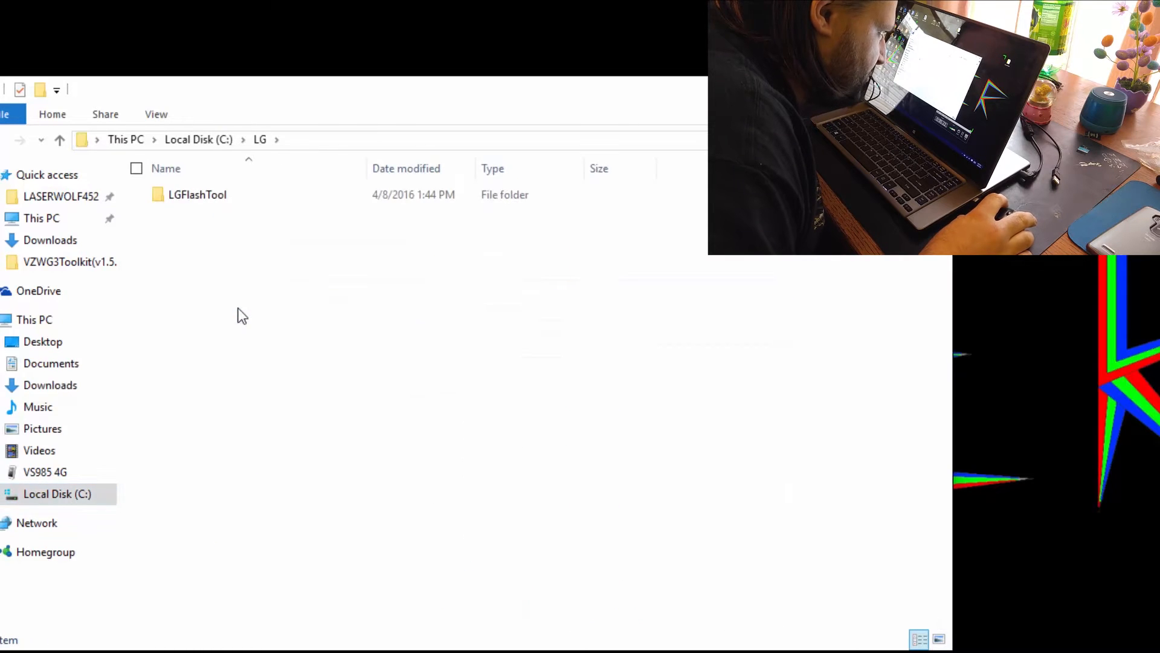
pyautogui.doubleClick(197, 194)
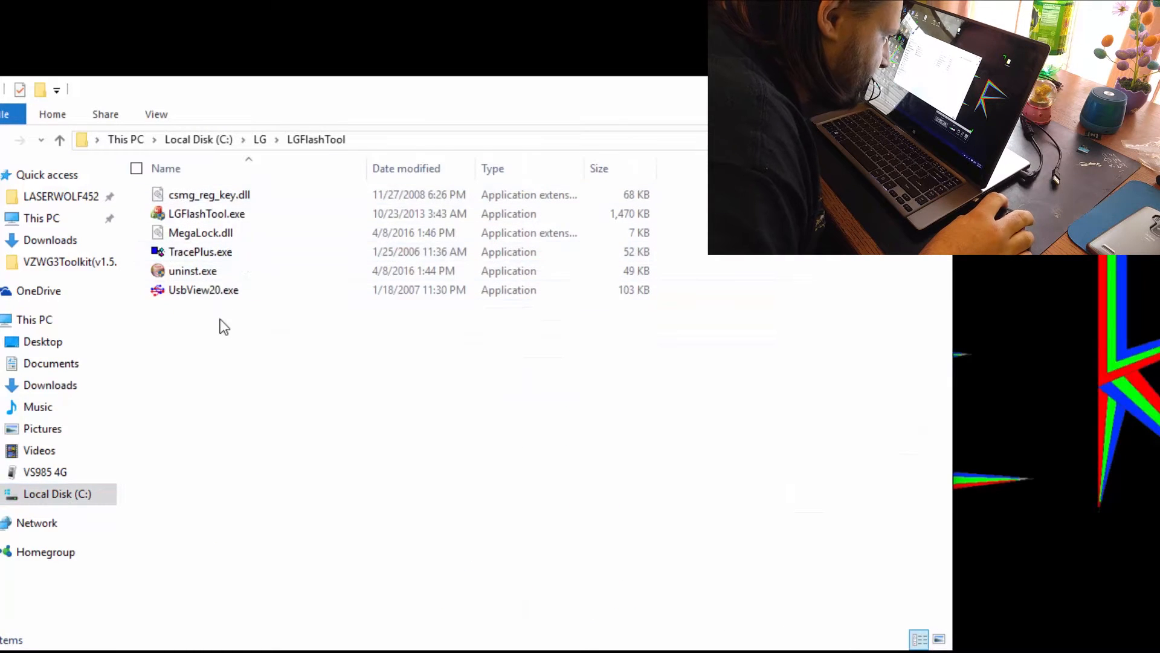
pyautogui.rightClick(225, 327)
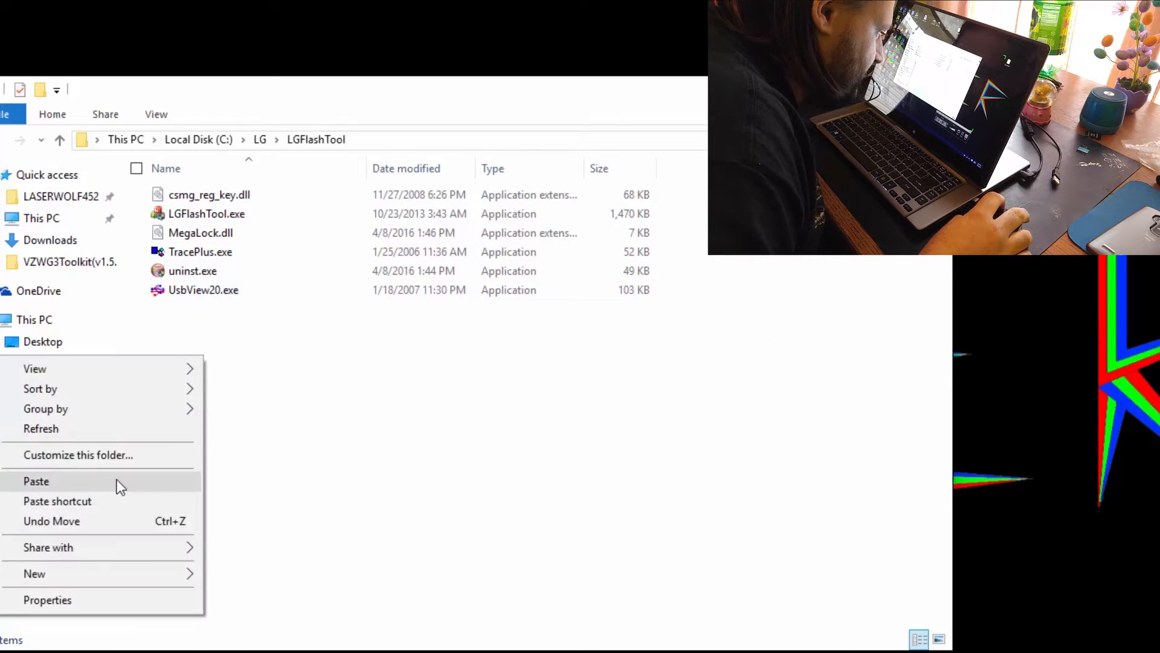
pyautogui.click(200, 232)
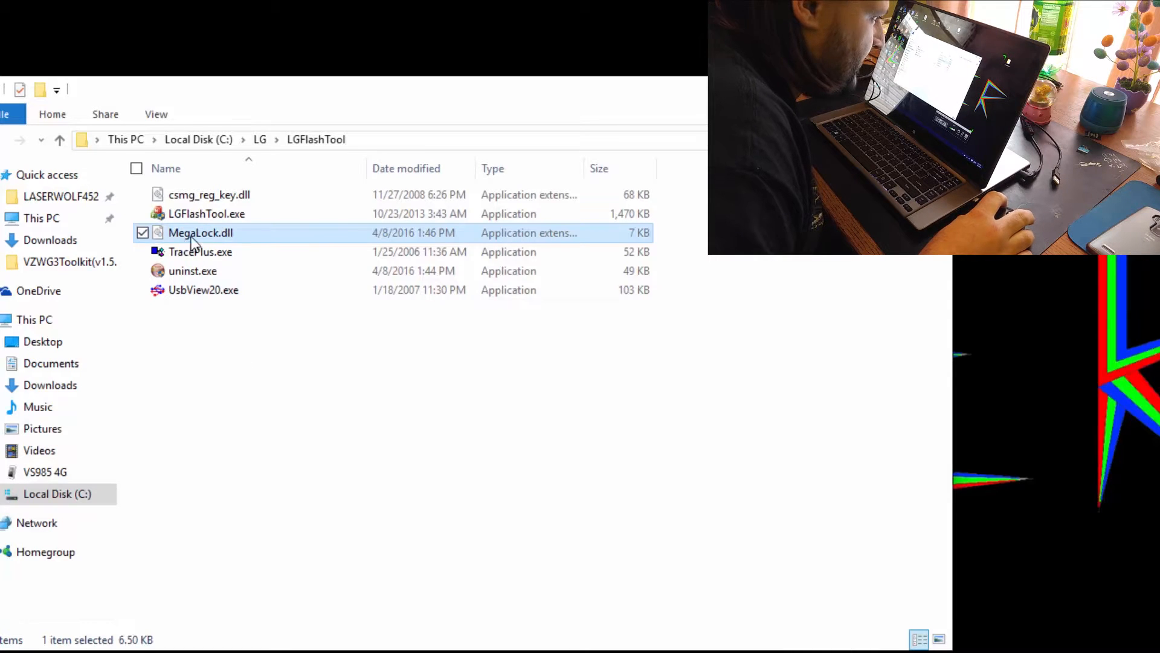
pyautogui.moveTo(219, 385)
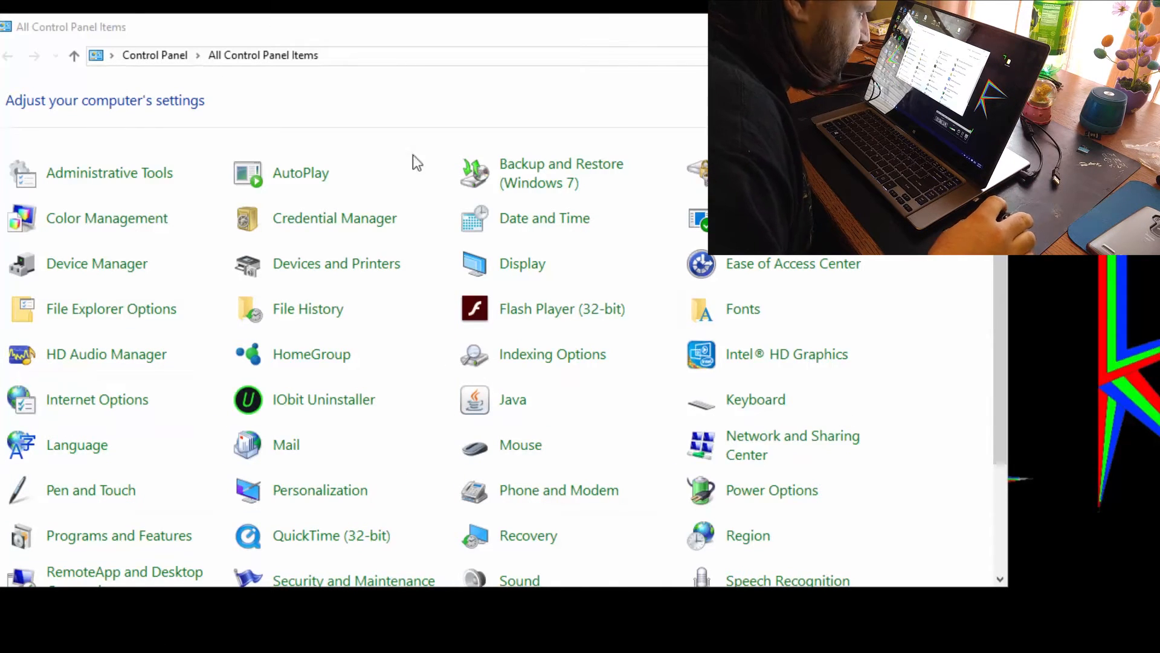
pyautogui.moveTo(97, 264)
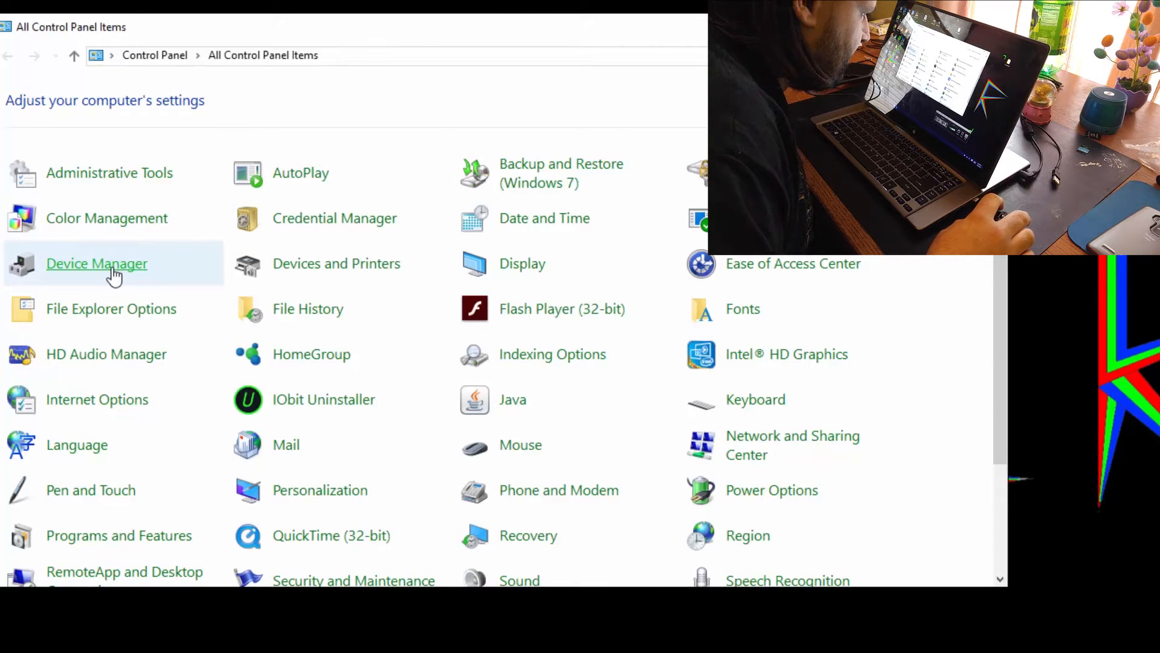
# Step: In Device Manager reach the LGE Mobile serial port's advanced port settings under Ports
pyautogui.click(96, 264)
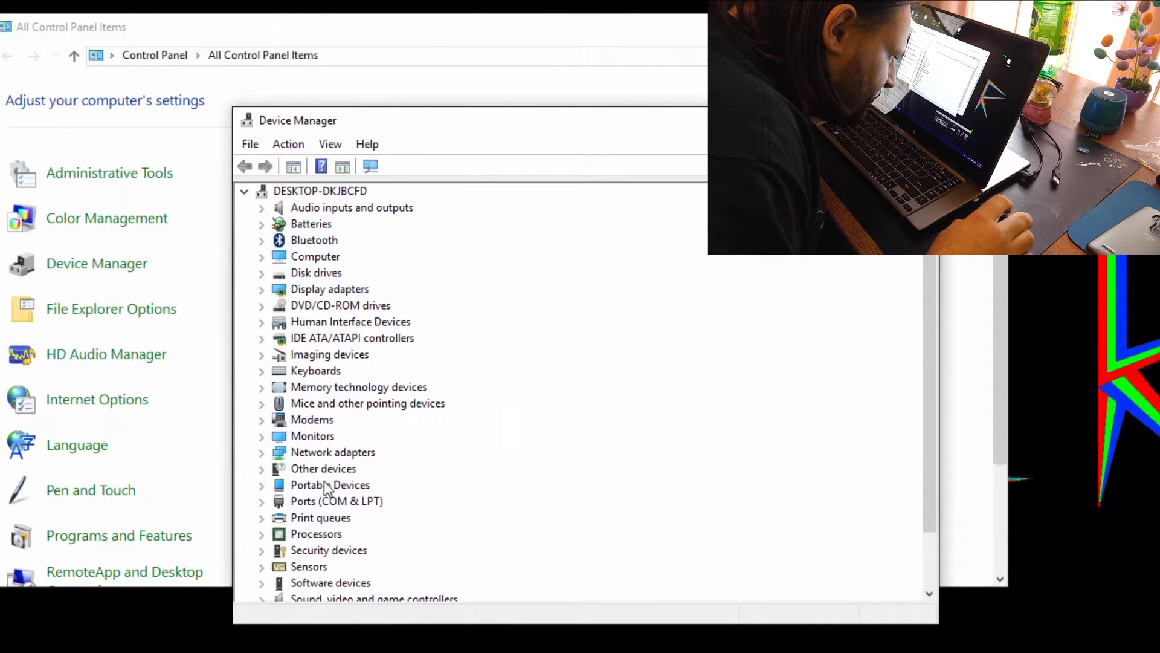
pyautogui.click(262, 501)
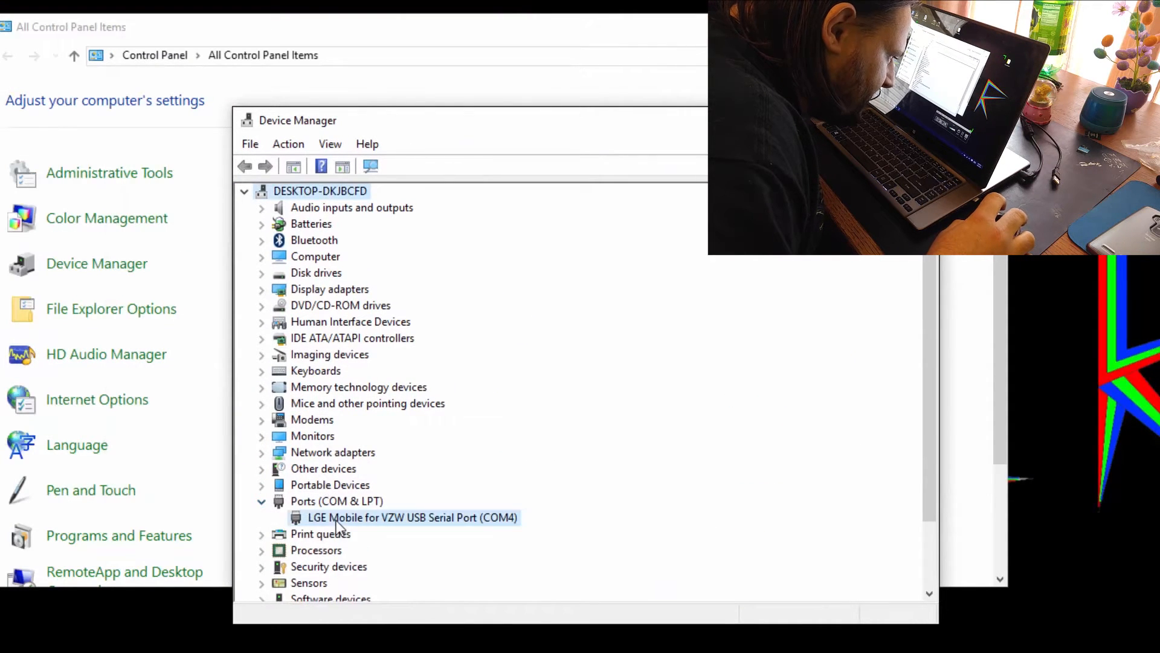
pyautogui.rightClick(412, 517)
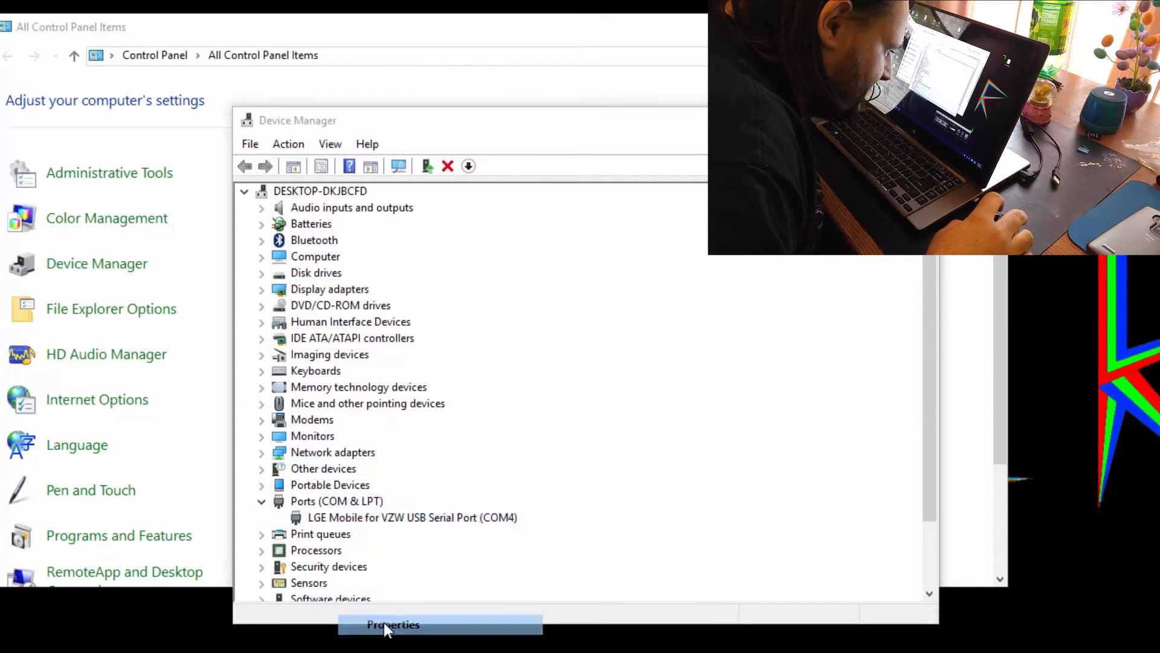
pyautogui.click(392, 625)
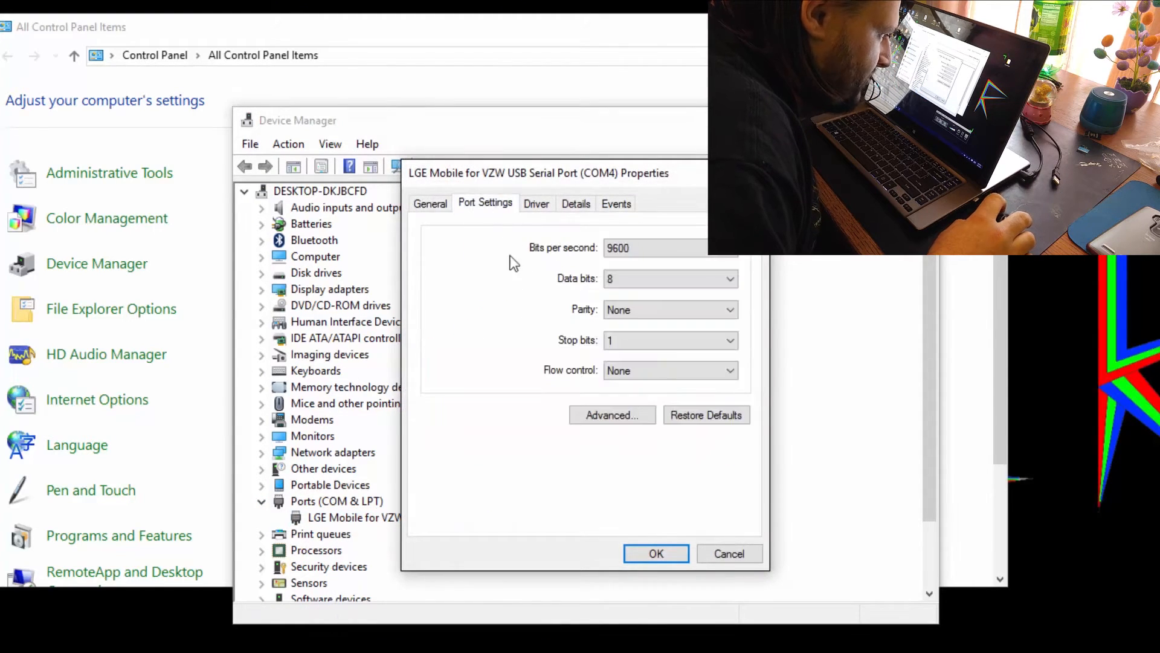
pyautogui.click(611, 415)
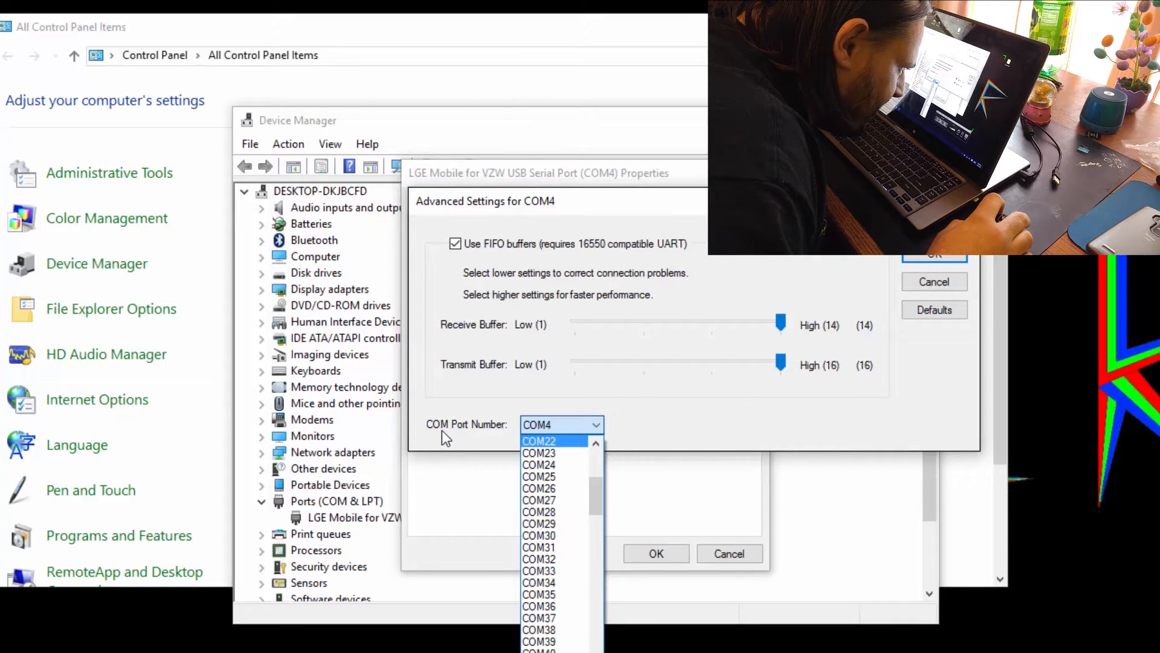
# Step: Reassign the port from COM4 to COM41 and accept the in-use warning
pyautogui.scroll(-3)
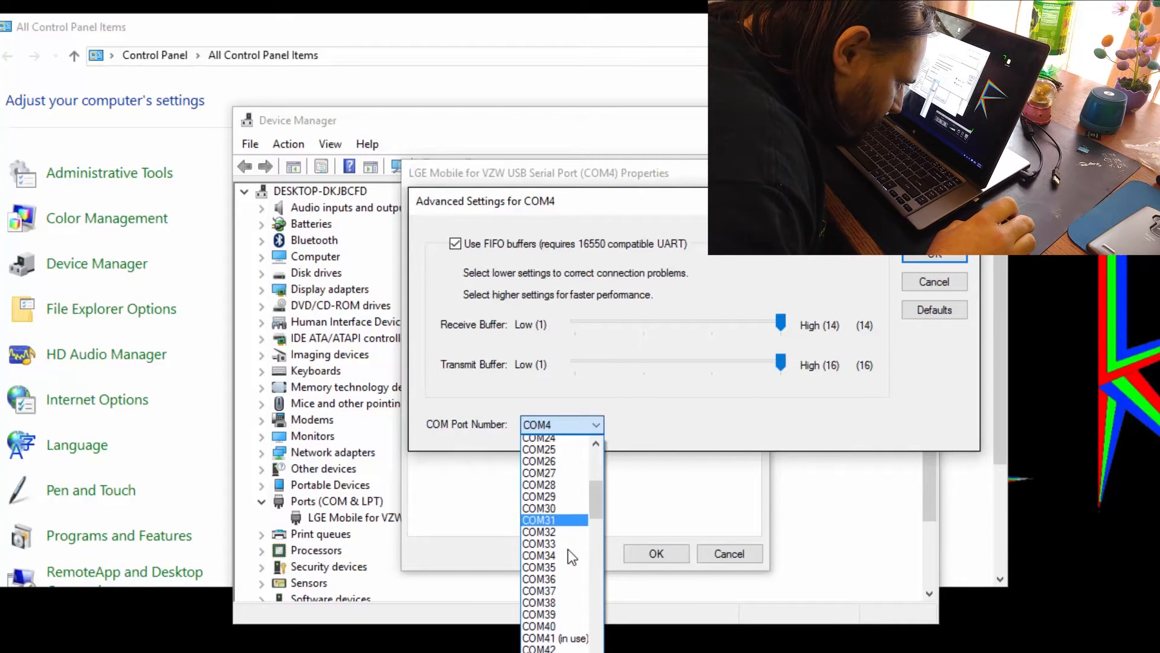
pyautogui.click(555, 638)
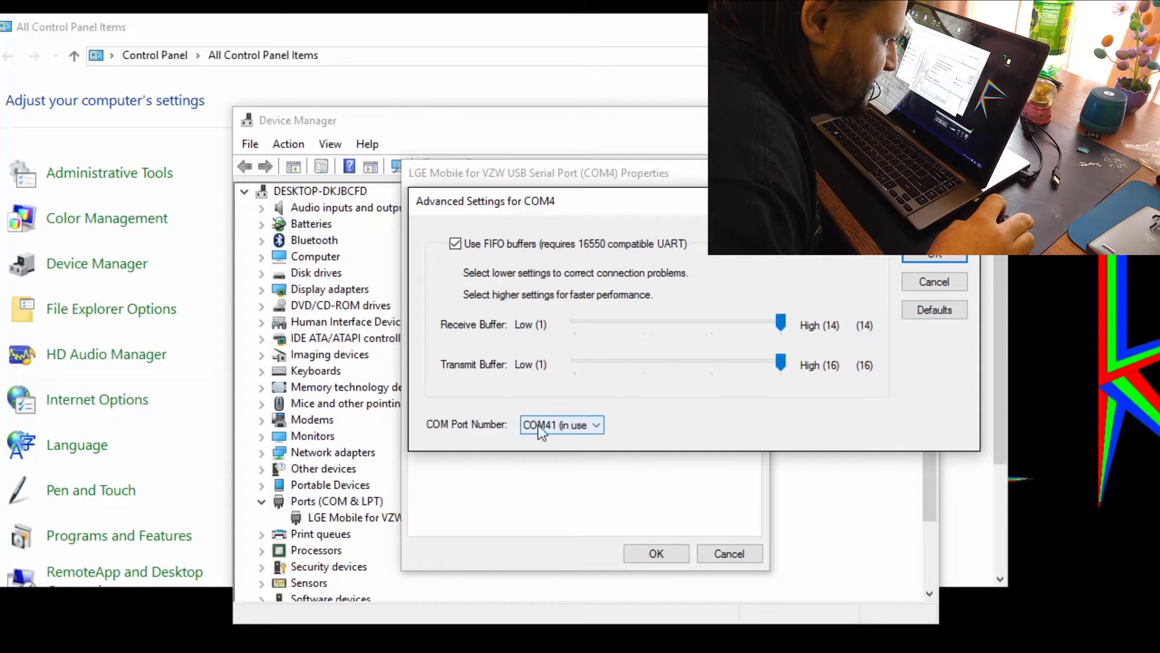
pyautogui.moveTo(790, 287)
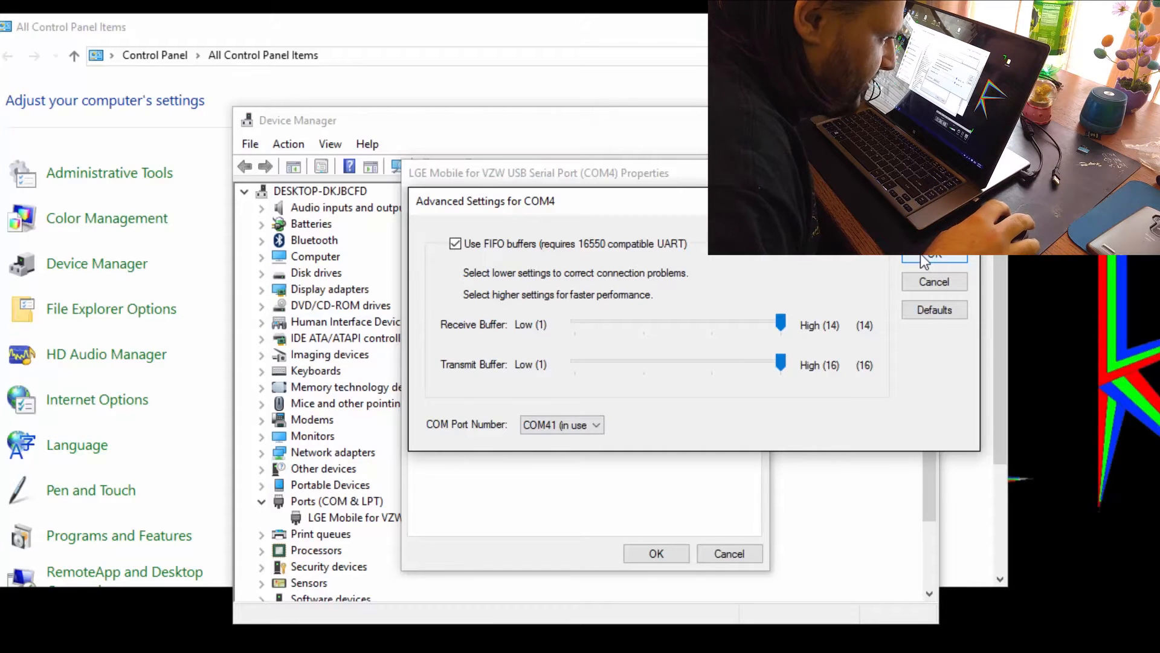
pyautogui.click(934, 255)
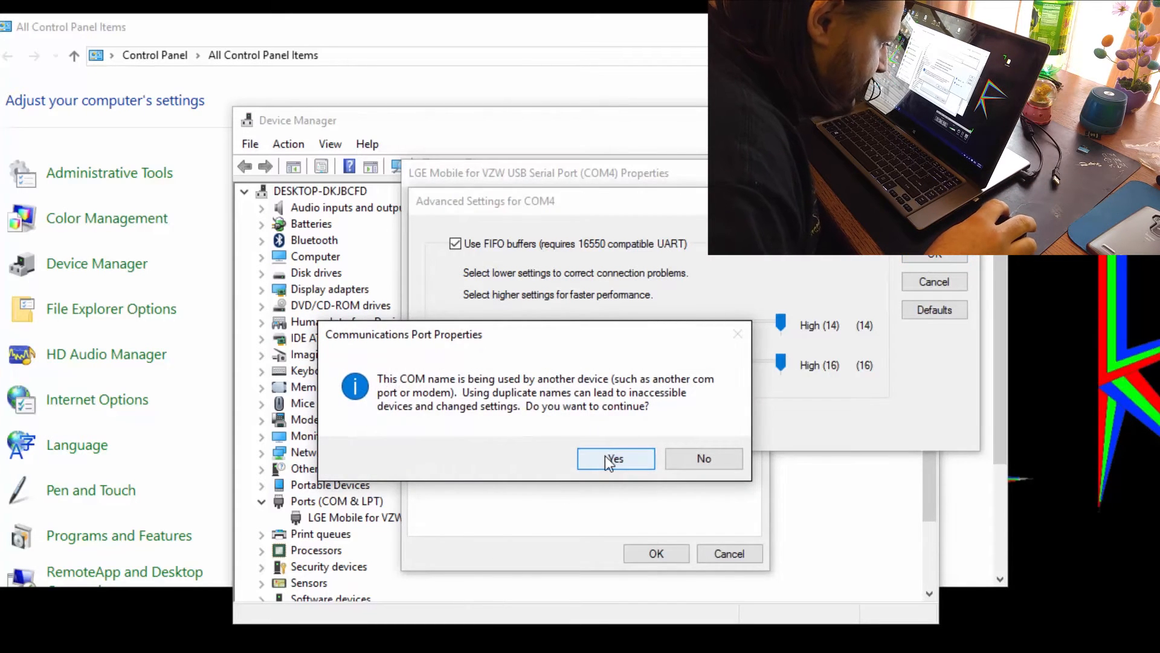
pyautogui.click(616, 459)
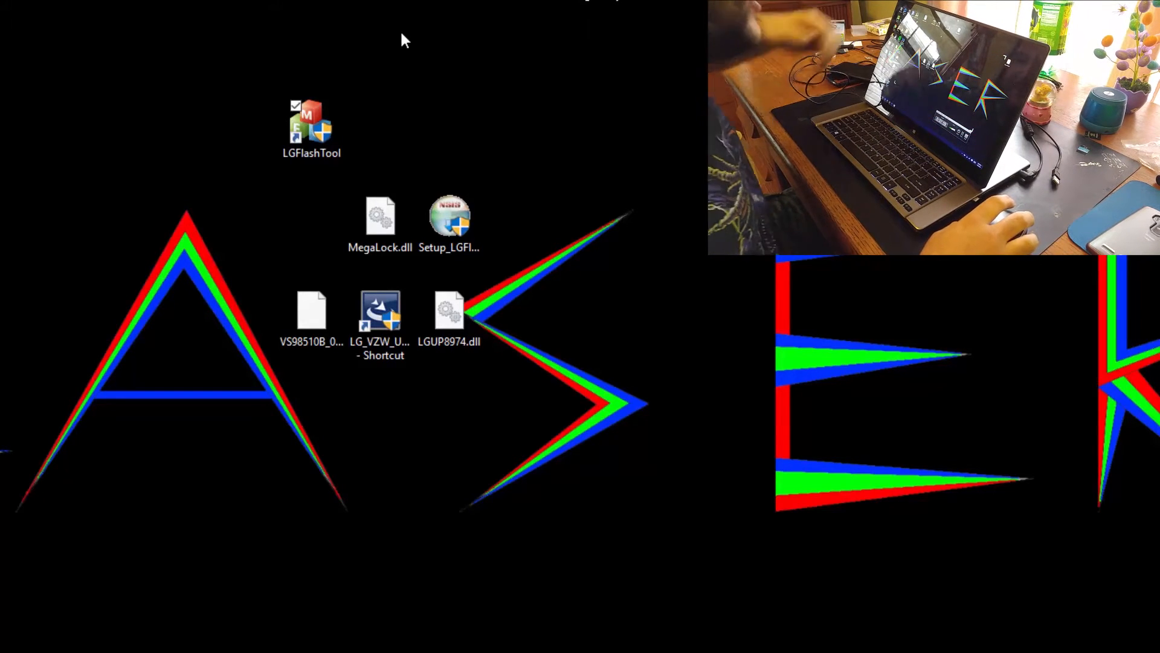
# Step: Launch LG Flash Tool, dismiss the wrong-DLL warning and bring Model Config into manual mode view
pyautogui.click(310, 126)
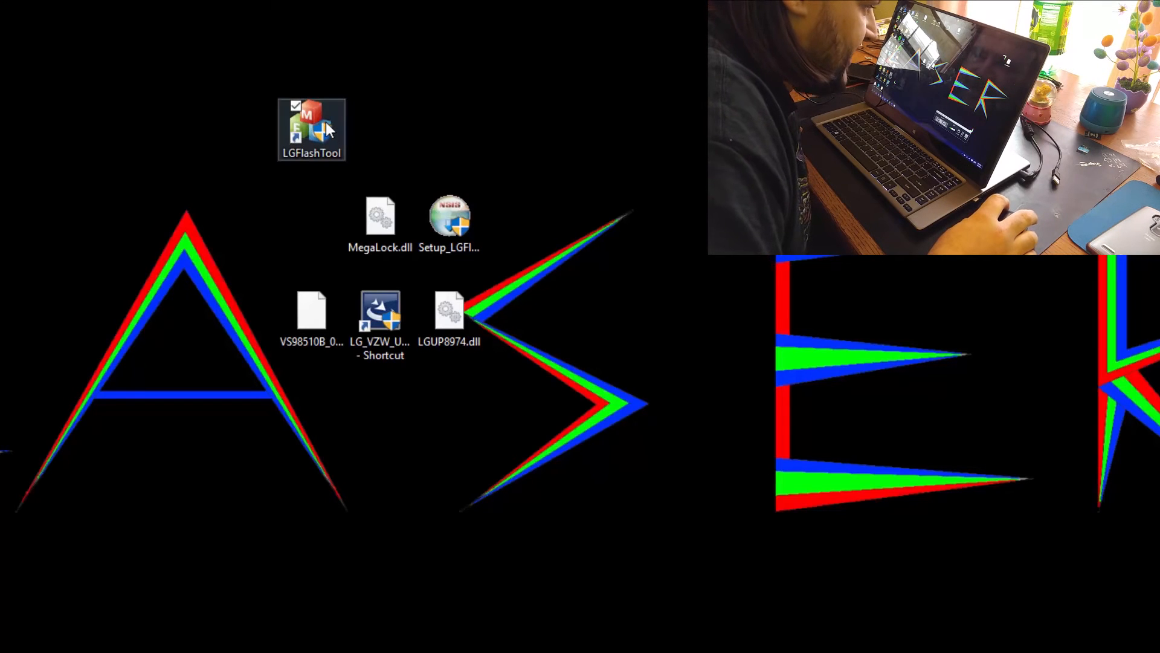
pyautogui.doubleClick(312, 129)
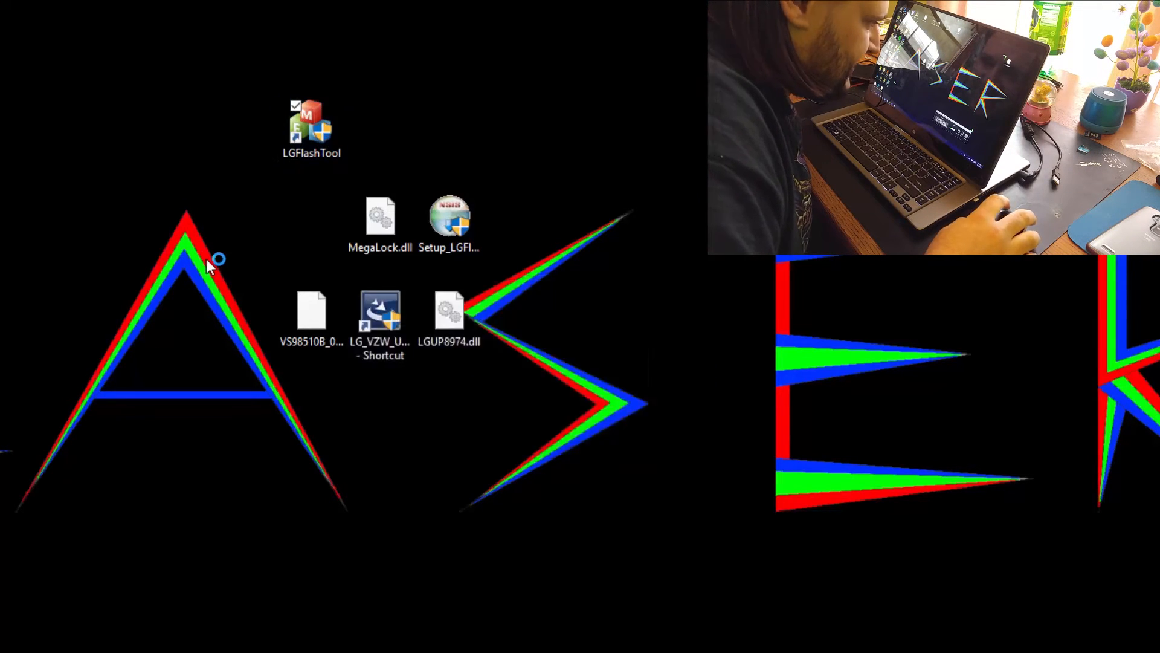
pyautogui.doubleClick(310, 125)
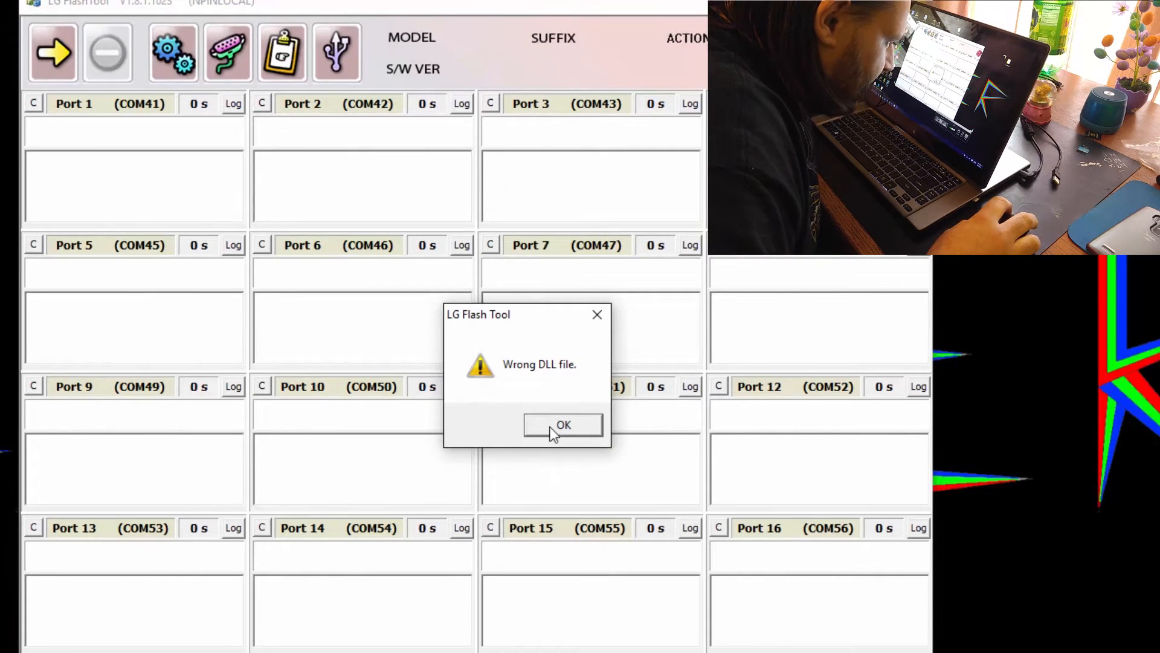
pyautogui.click(562, 424)
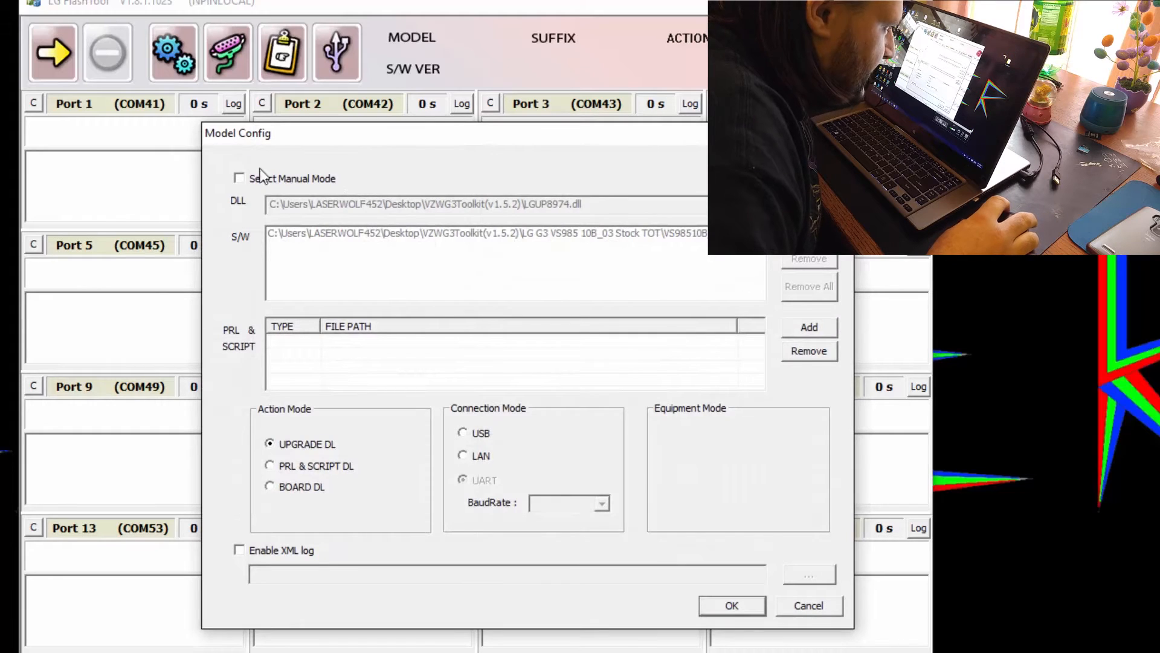
pyautogui.click(239, 178)
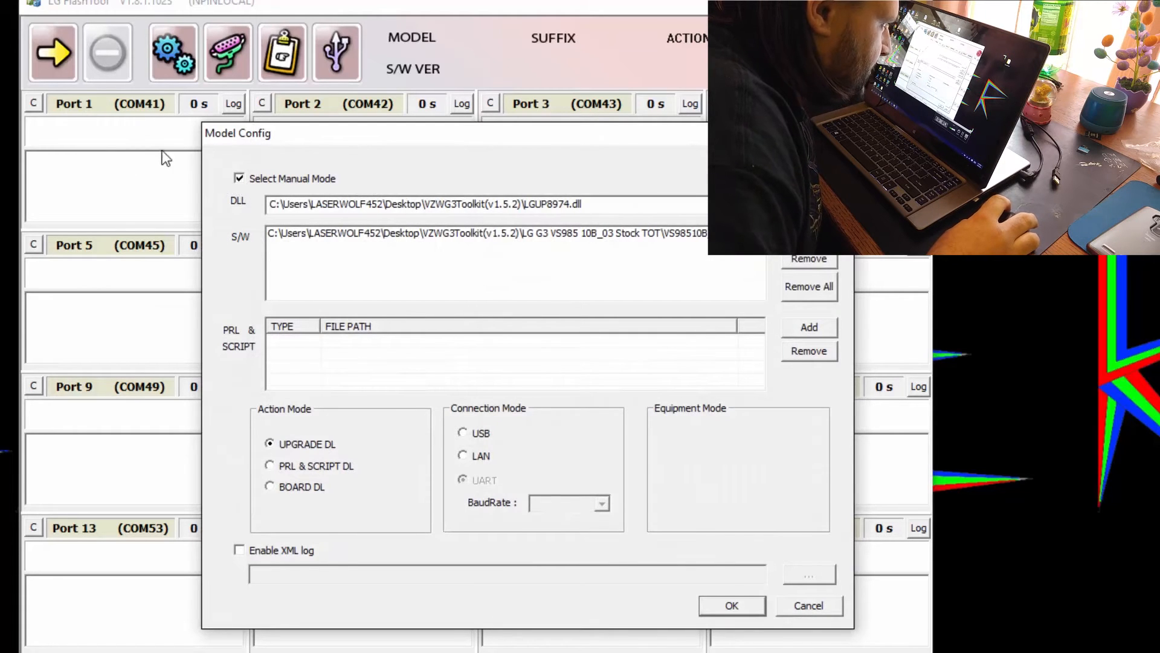
pyautogui.moveTo(239, 133); pyautogui.dragTo(139, 92)
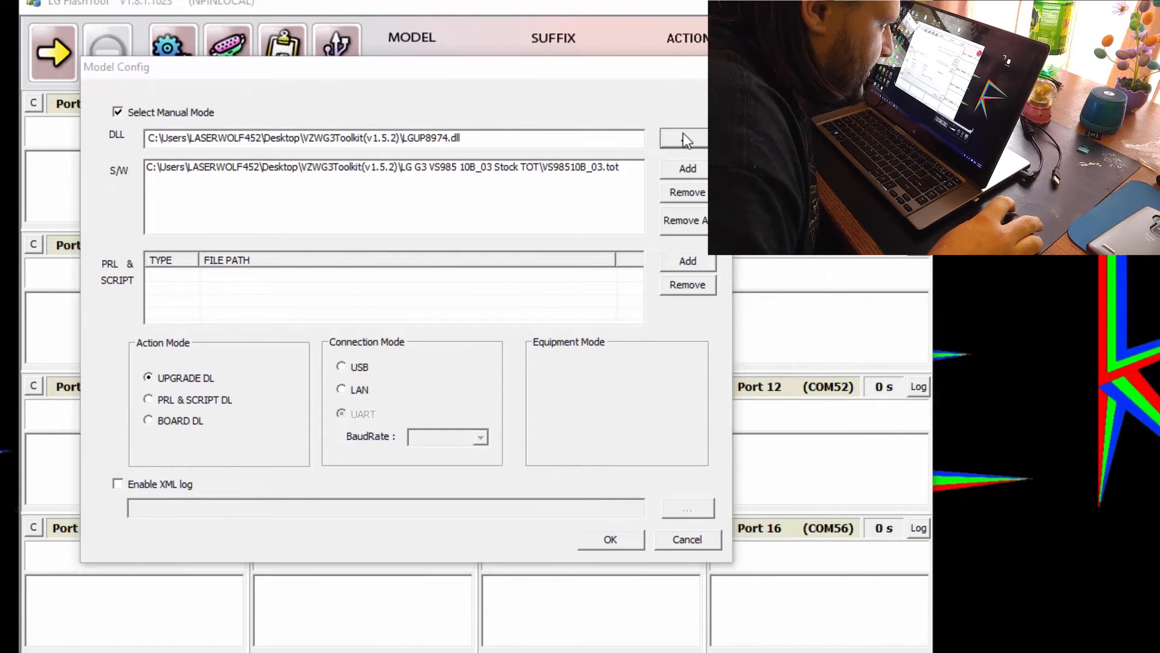
# Step: Load Desktop\LGUP8974.dll and add VS98510B_03.tot, keeping UPGRADE DL and USB, so model 8974 shows
pyautogui.click(685, 138)
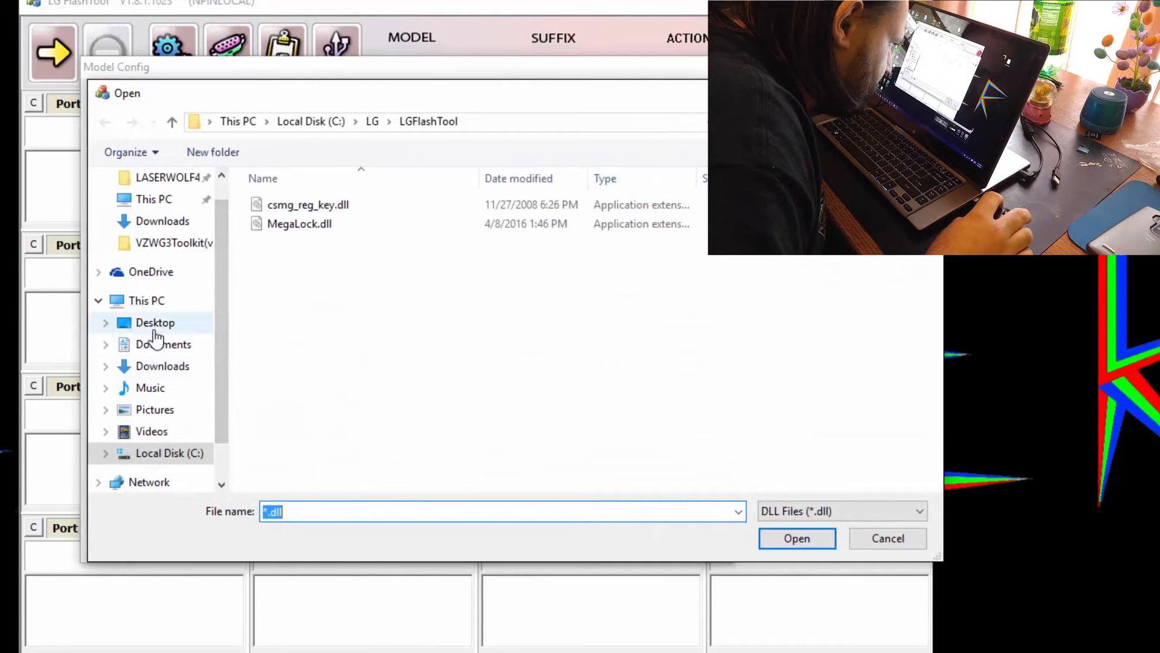
pyautogui.click(155, 321)
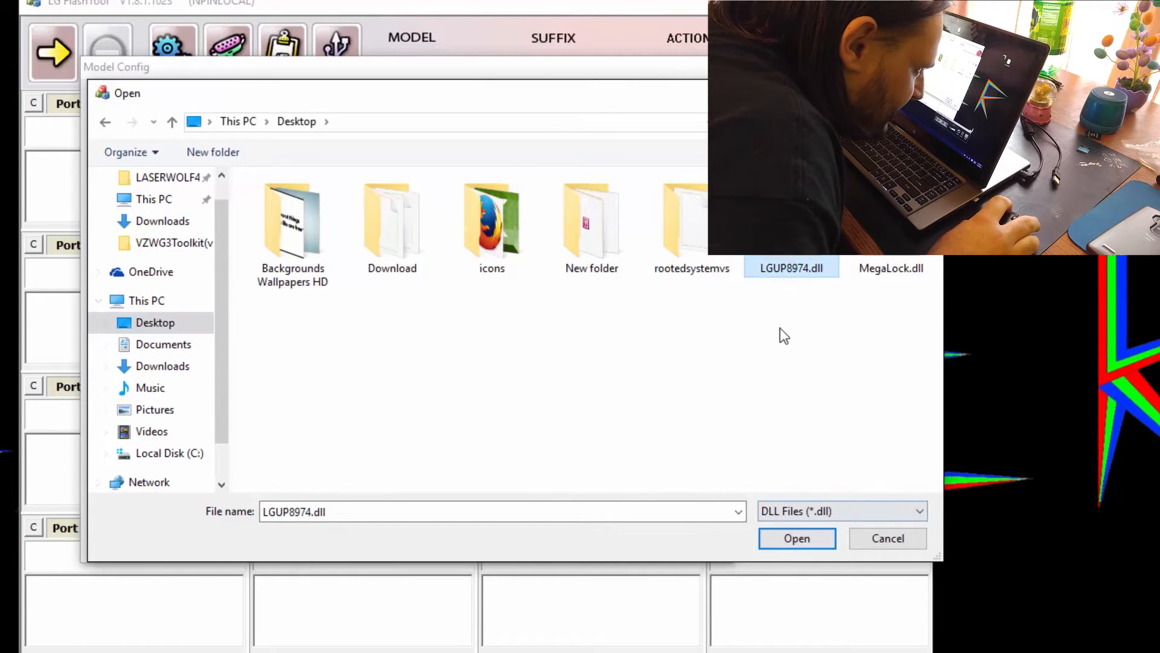
pyautogui.moveTo(791, 267)
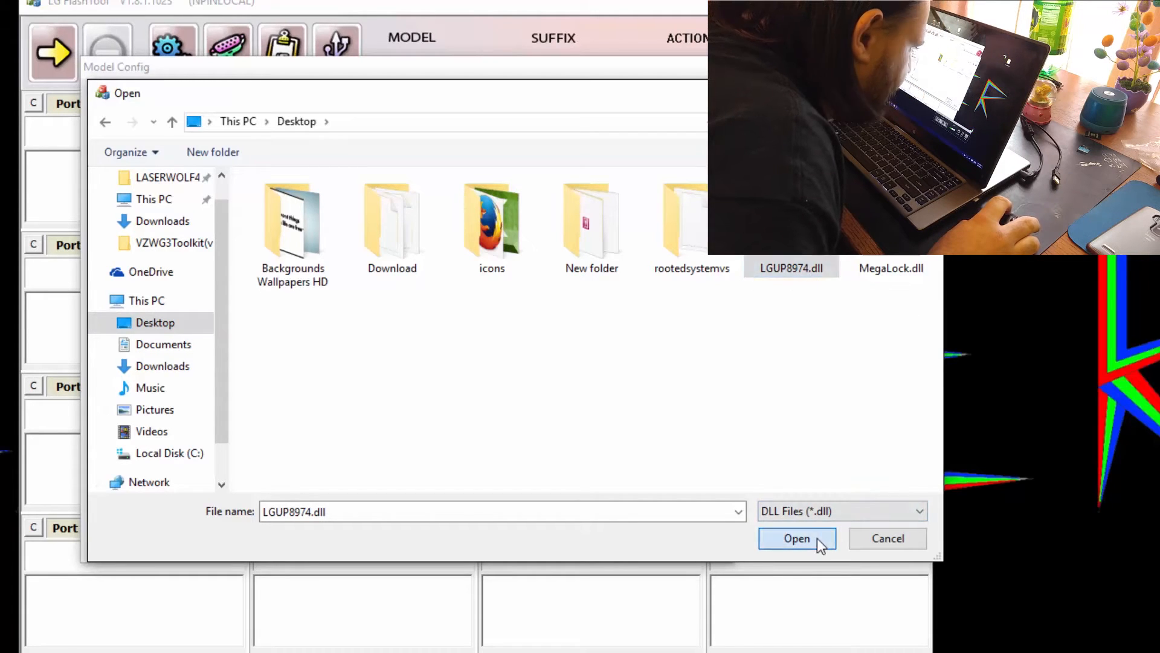
pyautogui.click(797, 538)
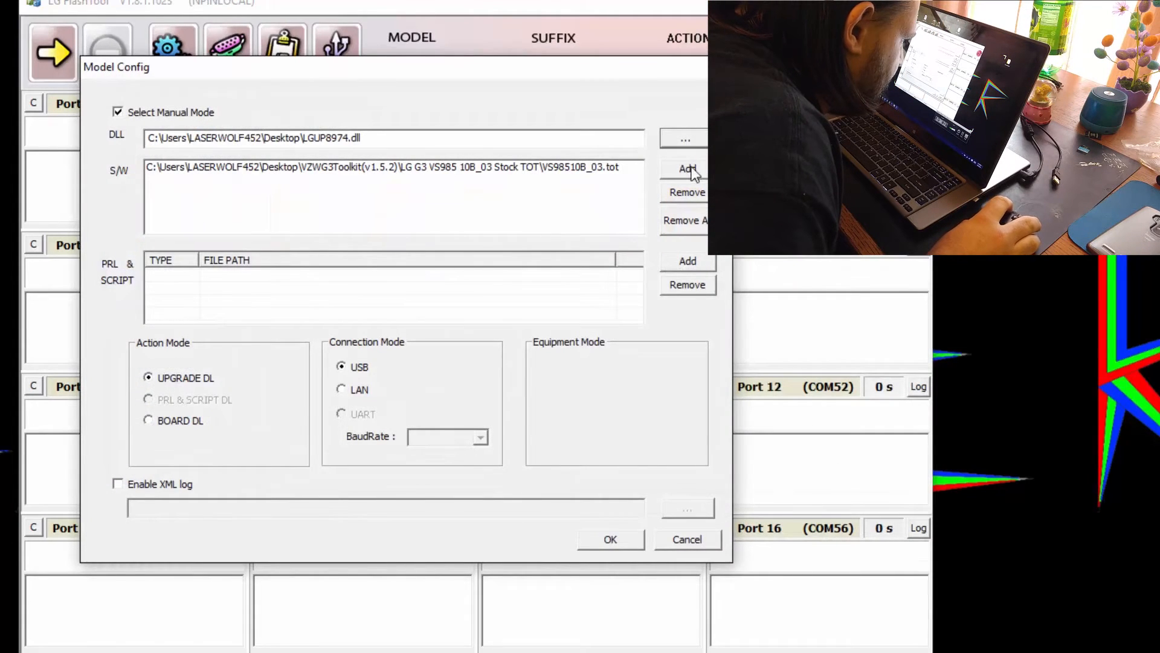
pyautogui.click(685, 169)
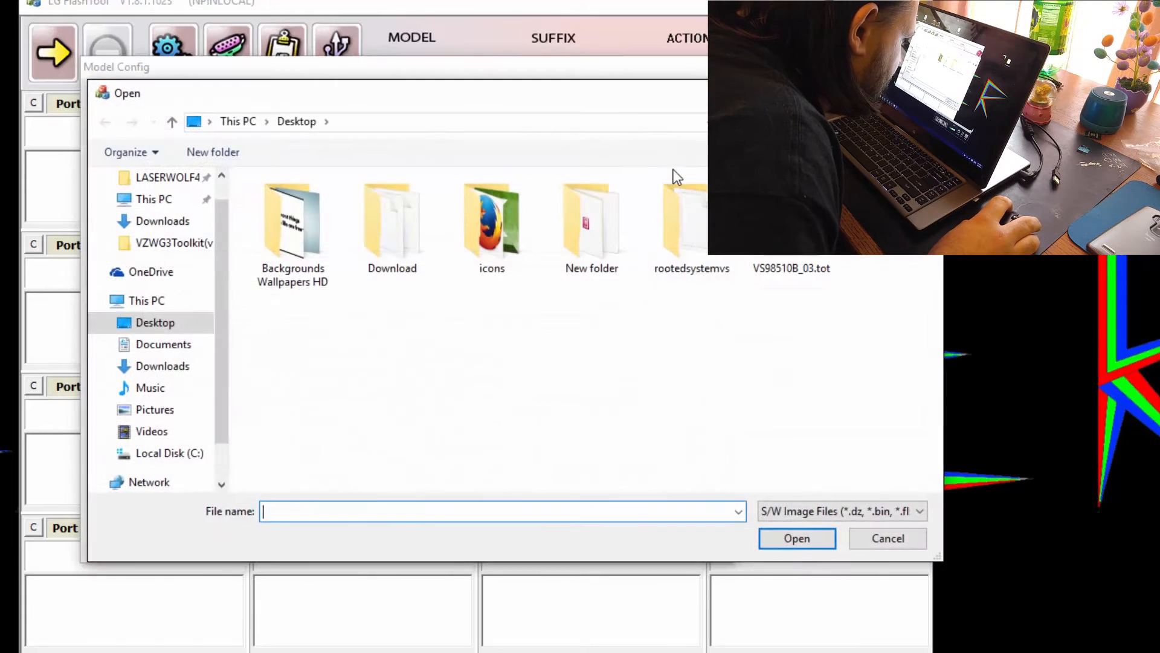
pyautogui.click(790, 267)
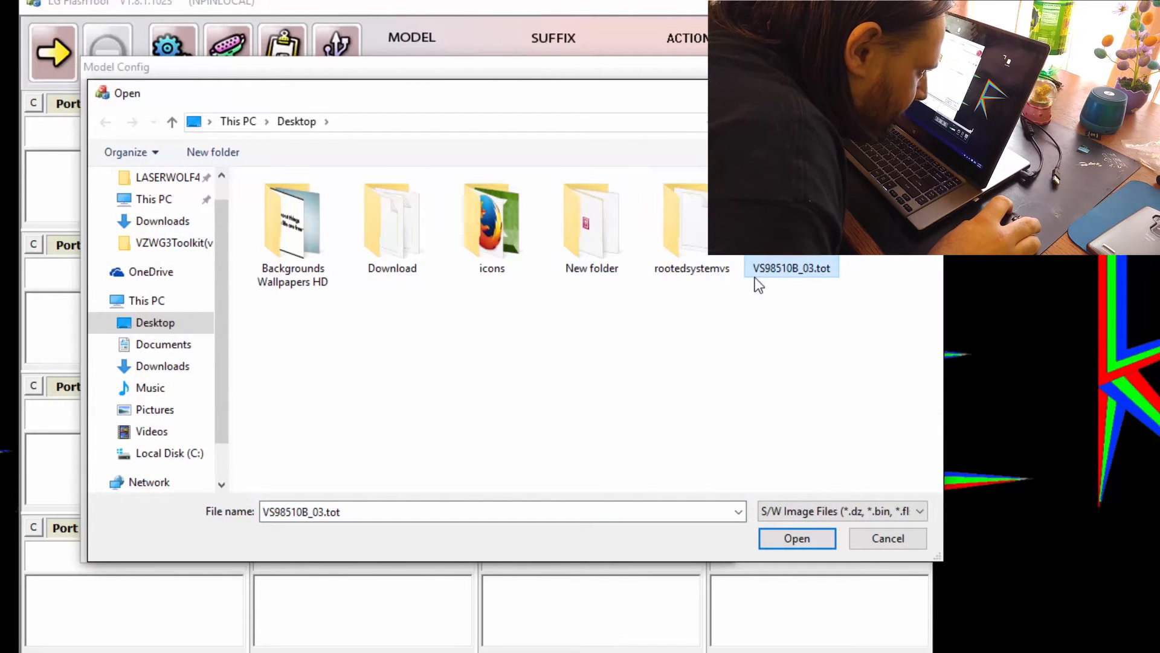
pyautogui.moveTo(792, 267)
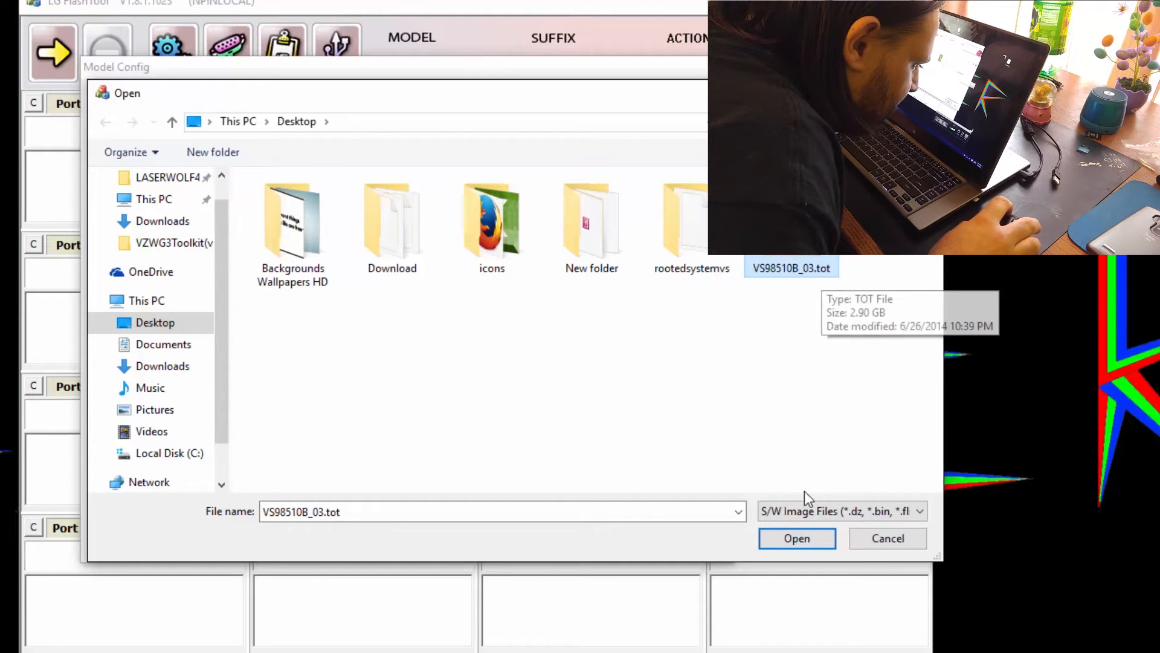
pyautogui.click(797, 537)
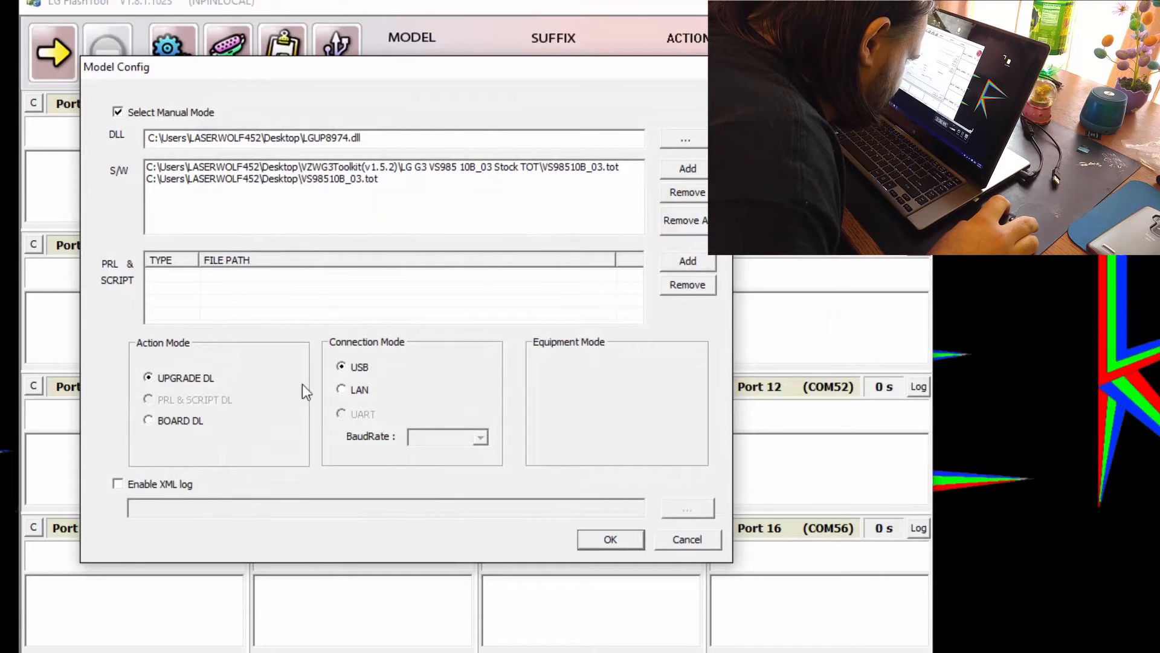
pyautogui.moveTo(587, 539)
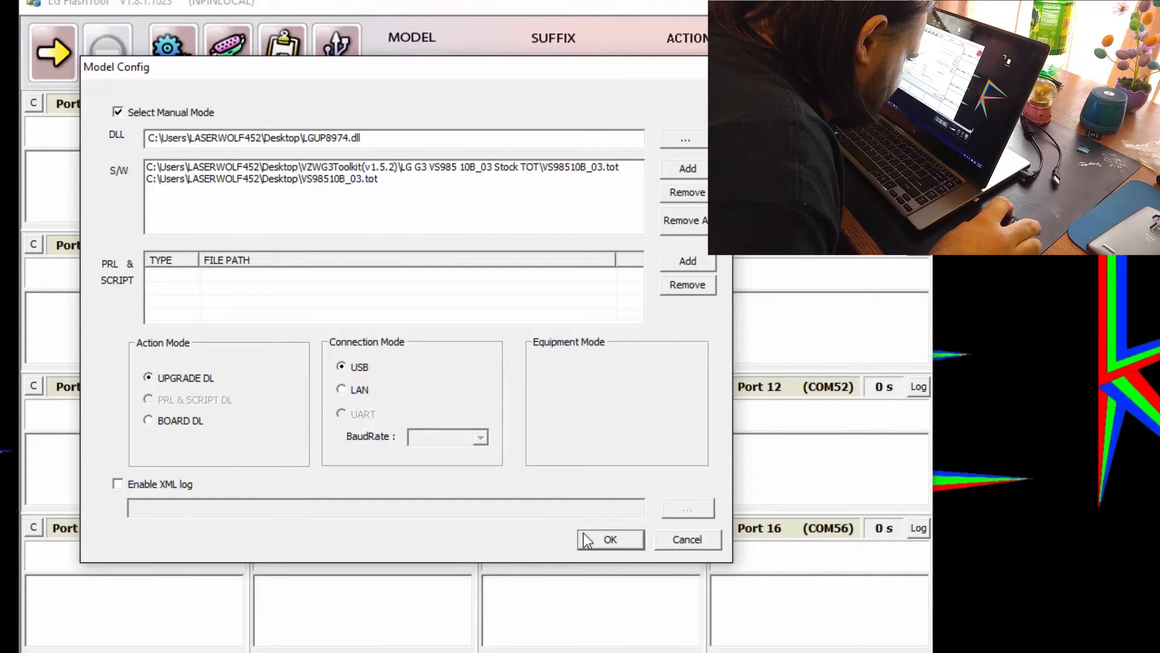
pyautogui.click(609, 539)
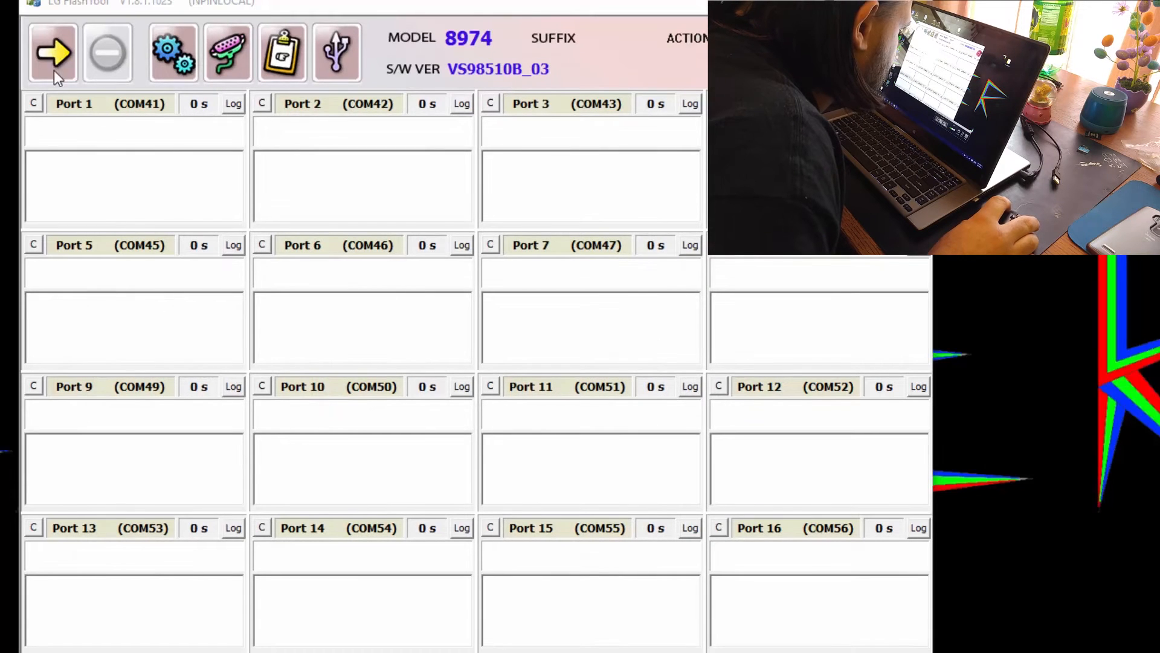
# Step: Start the download, acknowledge the Failed PreviousLoad() error and reopen Device Manager's Ports list
pyautogui.click(52, 52)
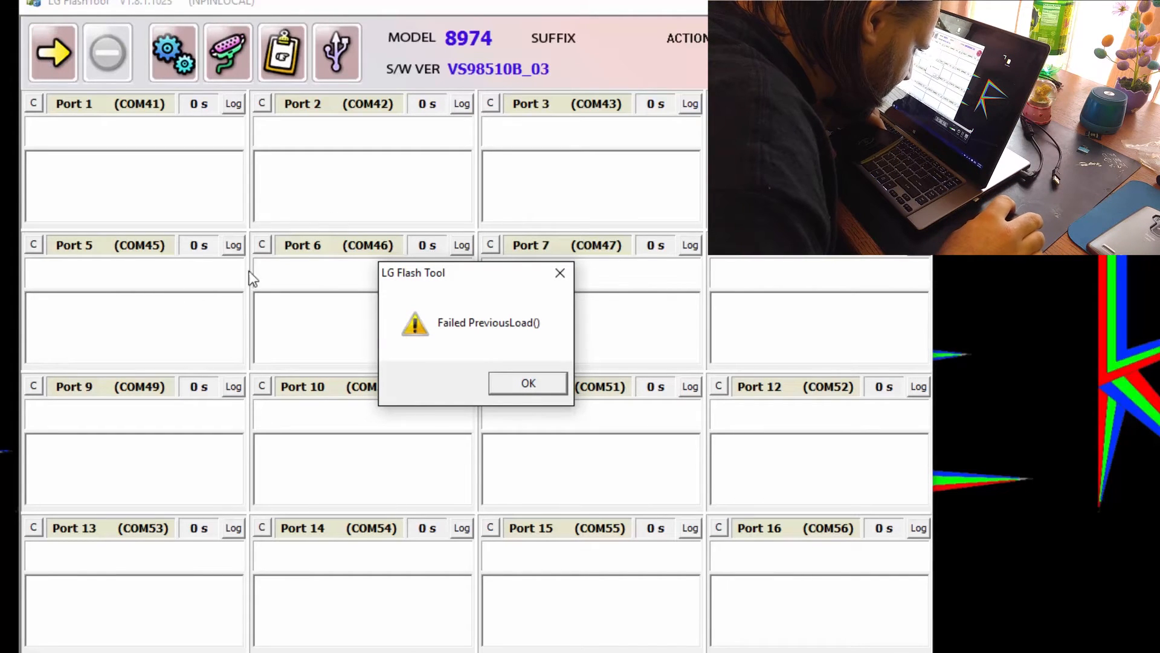
pyautogui.click(527, 383)
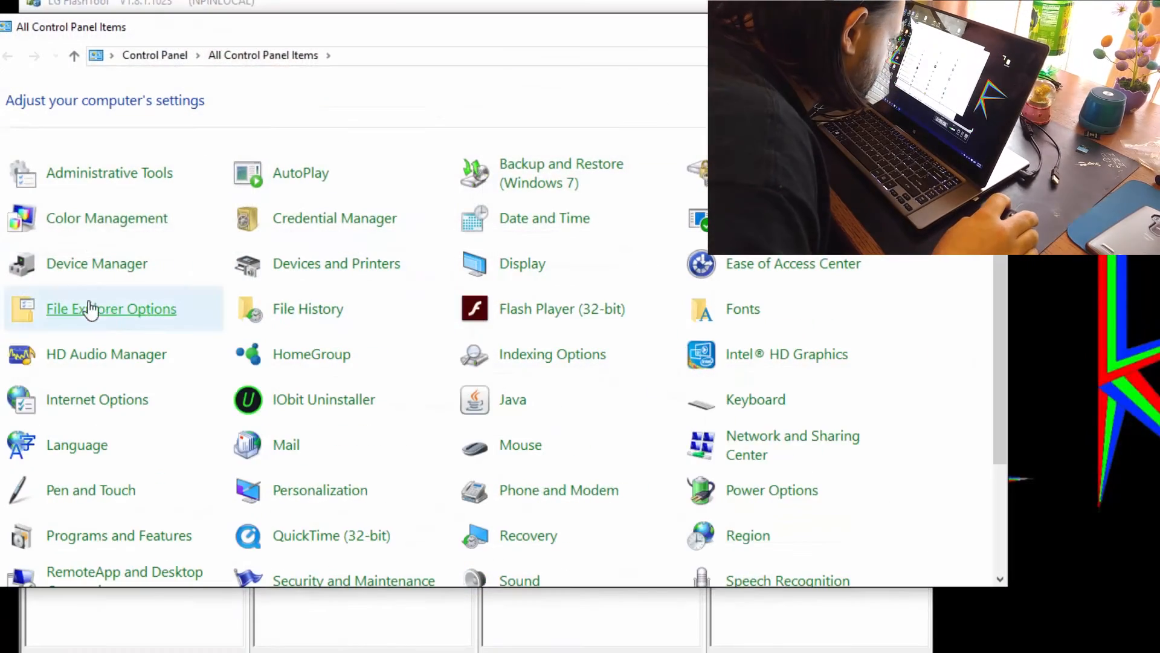
pyautogui.click(111, 308)
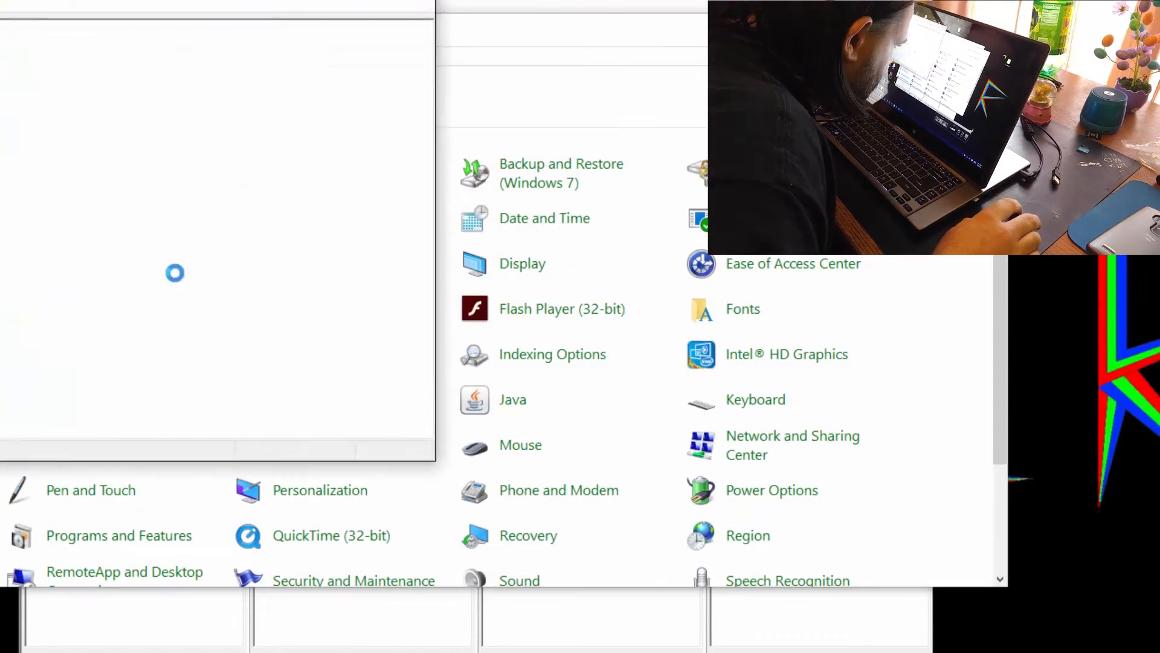
pyautogui.click(96, 264)
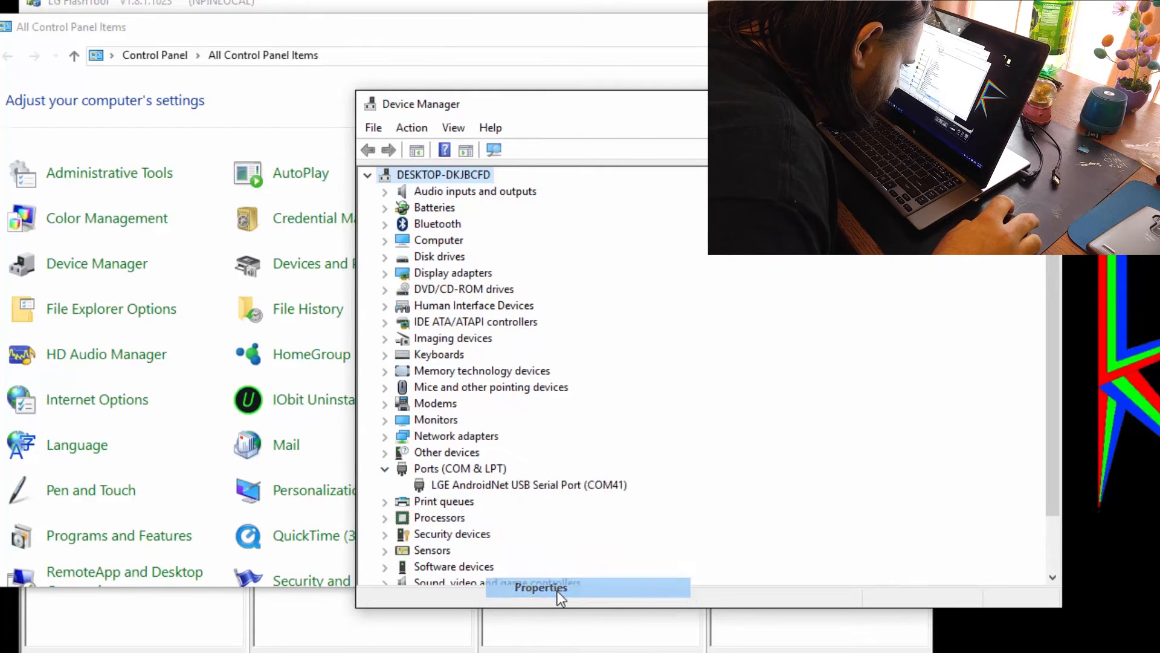
# Step: Confirm in the LGE port's advanced settings that it is COM41, then return to the desktop
pyautogui.click(539, 587)
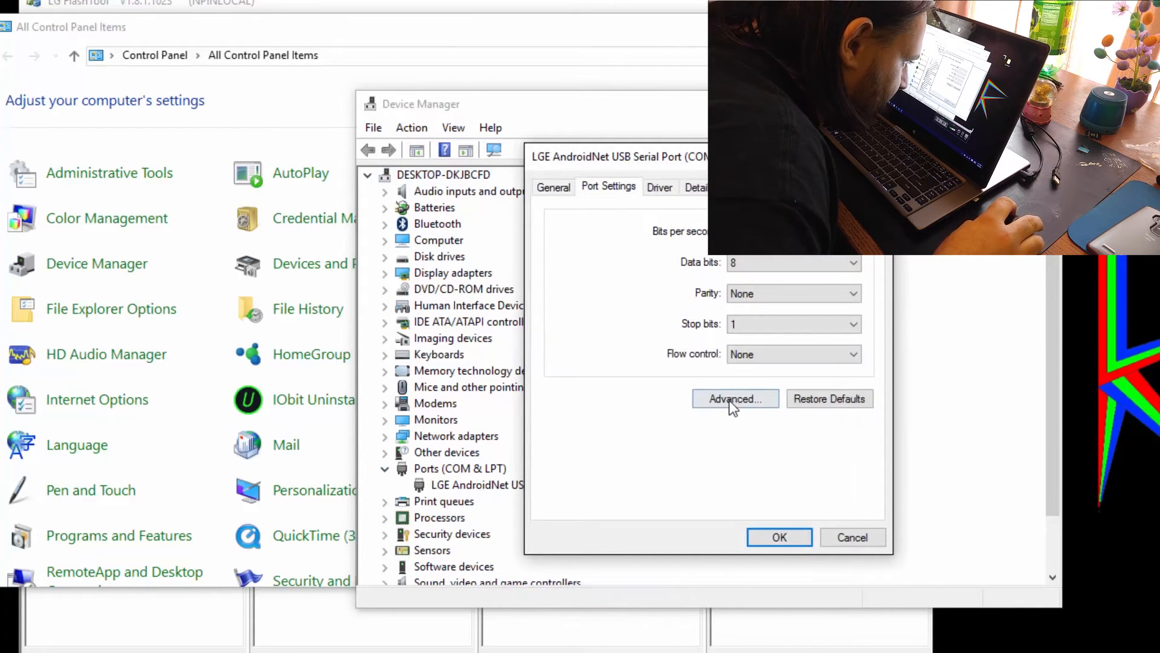
pyautogui.click(735, 397)
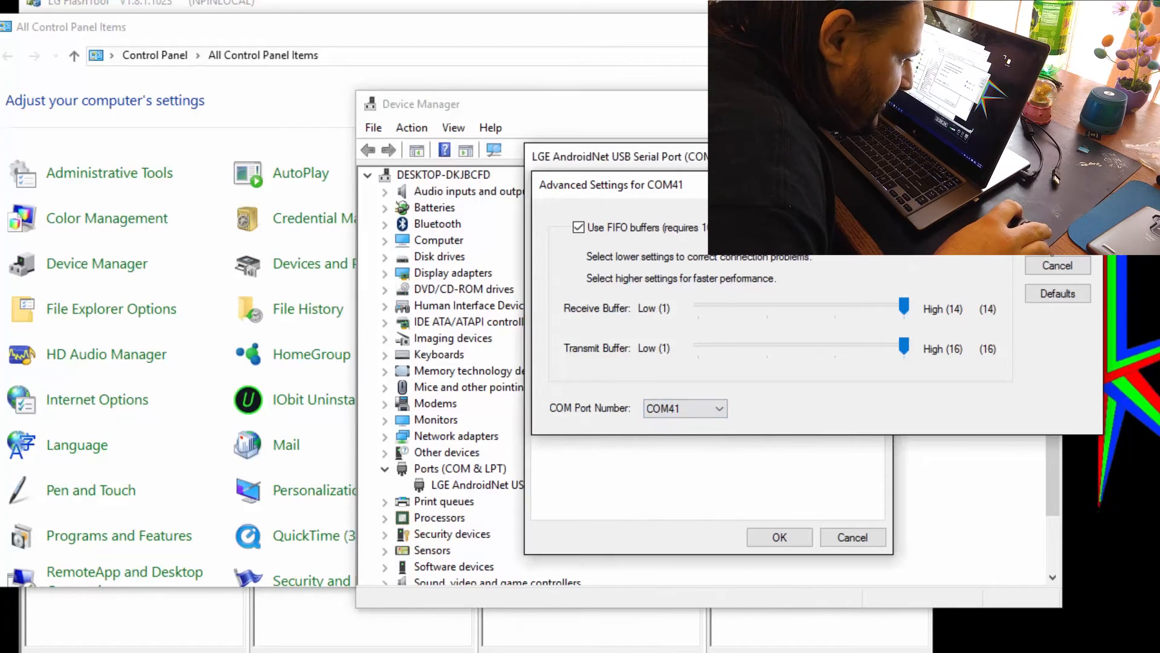
pyautogui.click(779, 537)
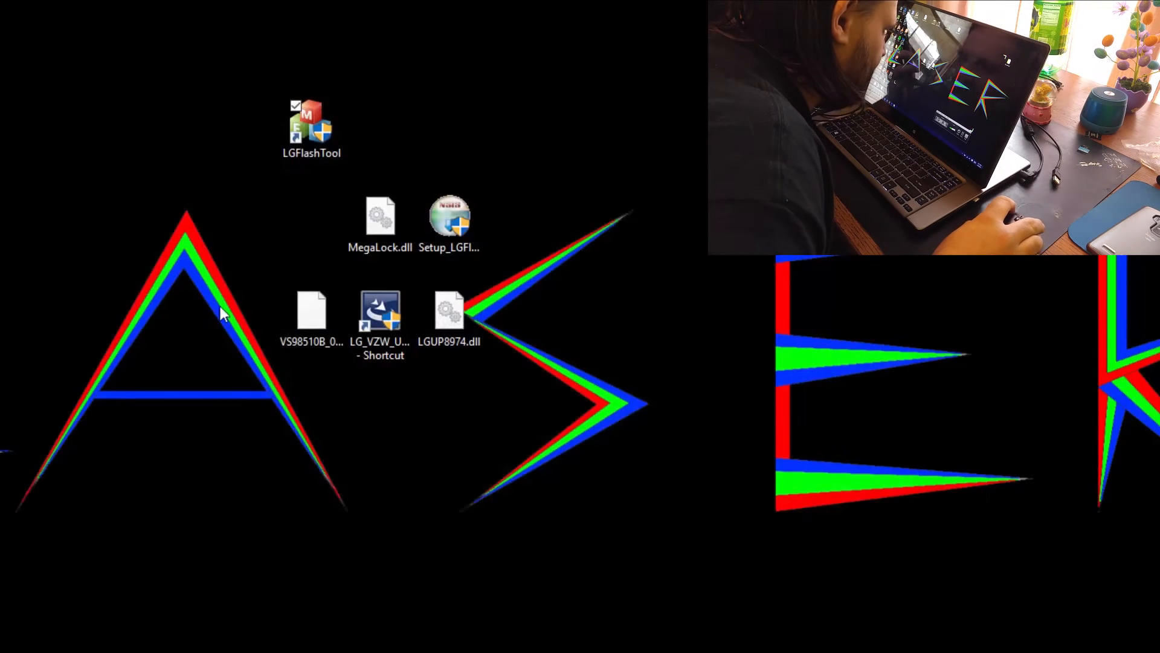
# Step: Relaunch LG Flash Tool and redo manual Model Config without the duplicate firmware entry for 8974 / VS98510B_03
pyautogui.click(310, 129)
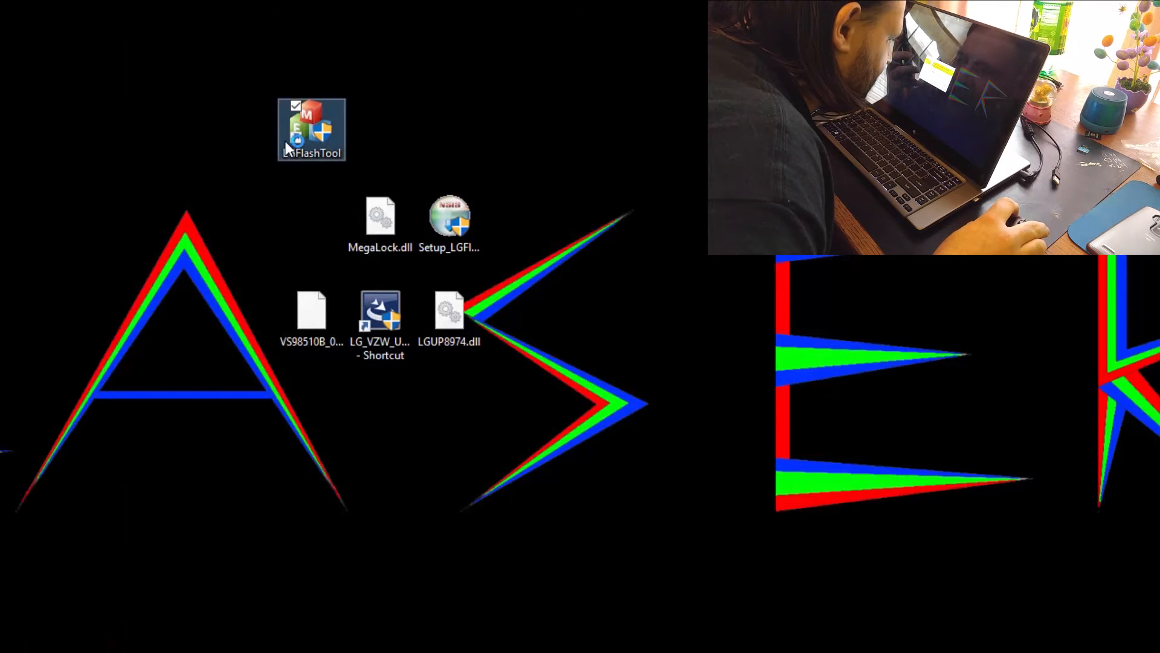
pyautogui.doubleClick(310, 130)
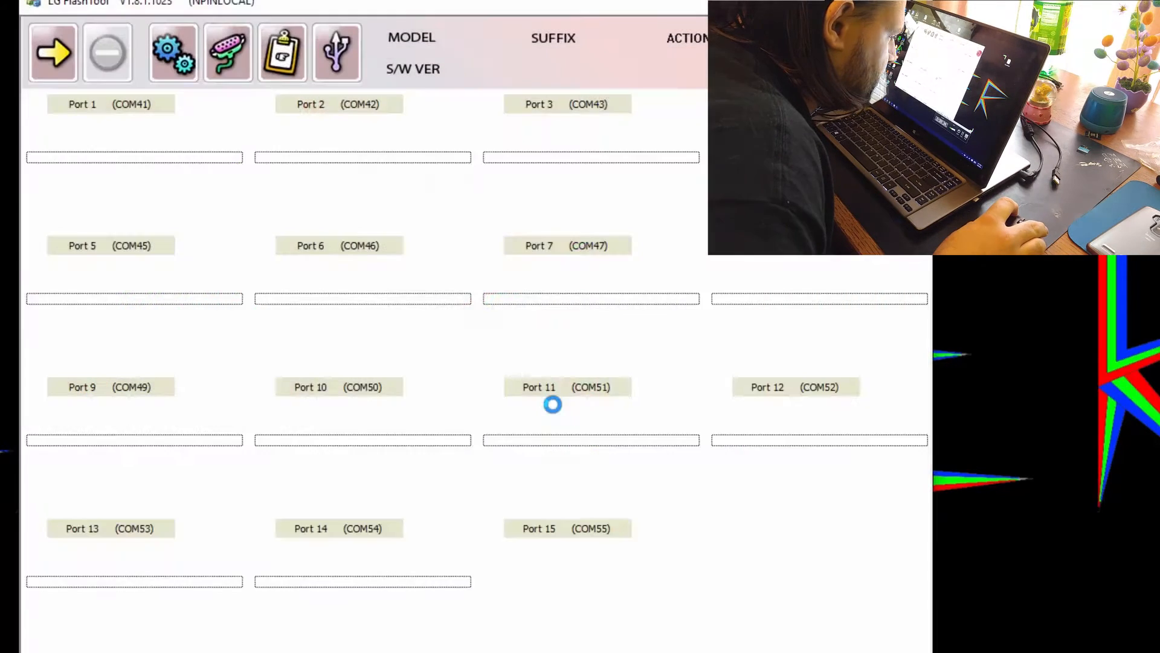
pyautogui.click(173, 52)
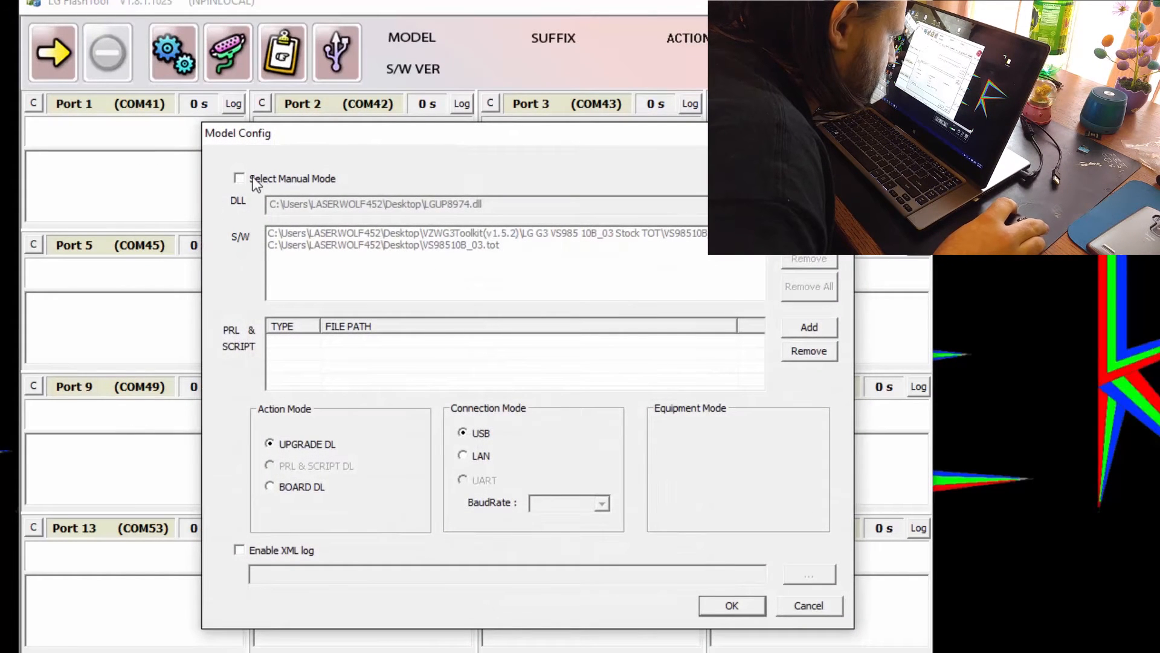
pyautogui.click(239, 178)
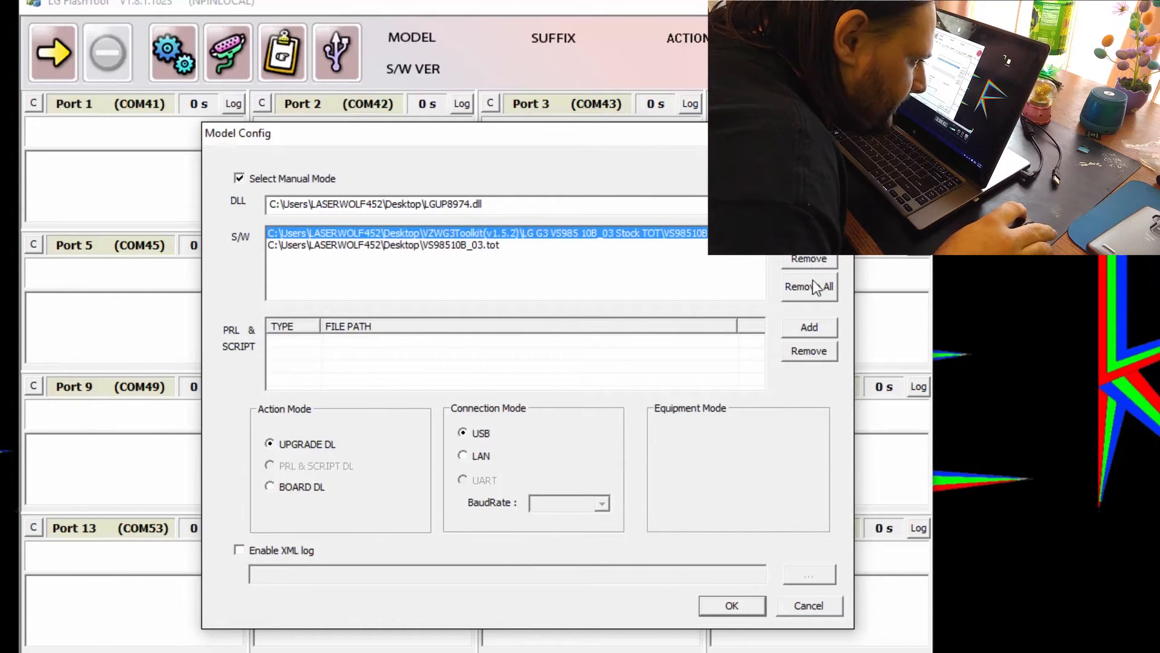
pyautogui.click(807, 328)
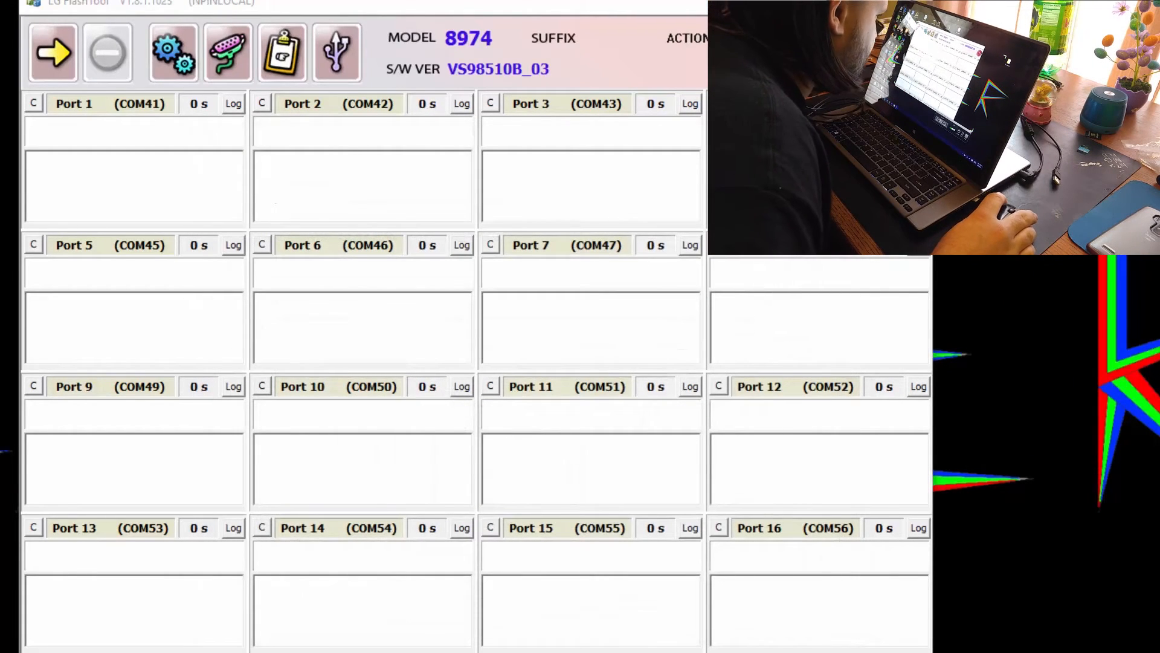
# Step: Start the download so the BIN CRC check runs and Port 1 (COM41) reports READY!!
pyautogui.click(52, 52)
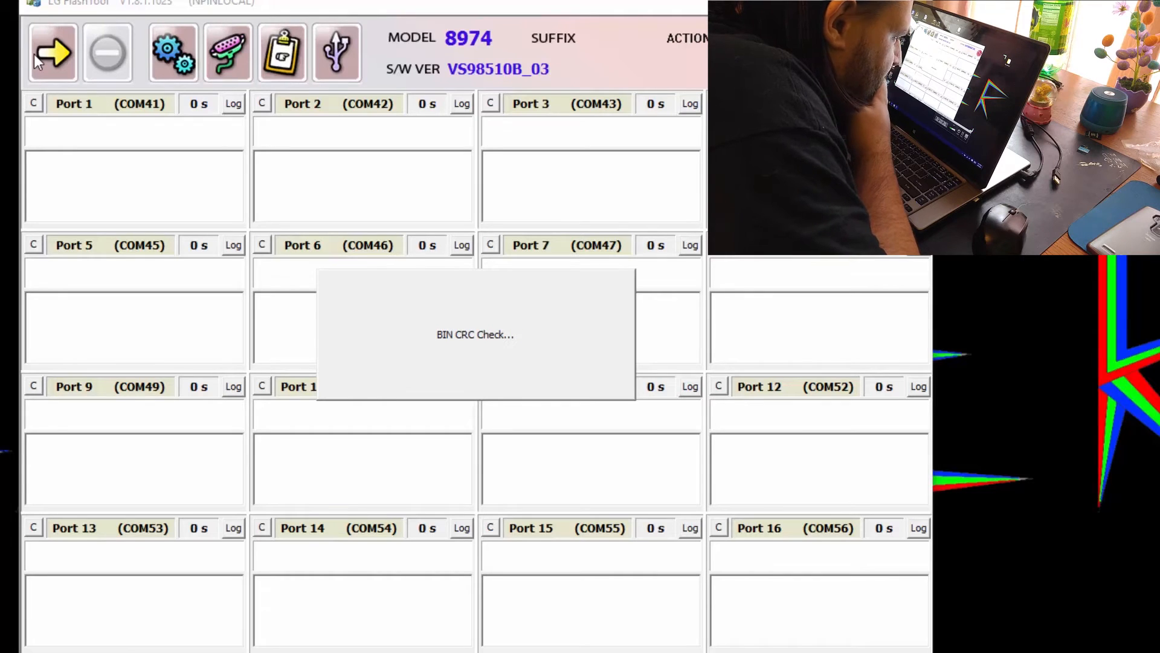
pyautogui.click(52, 52)
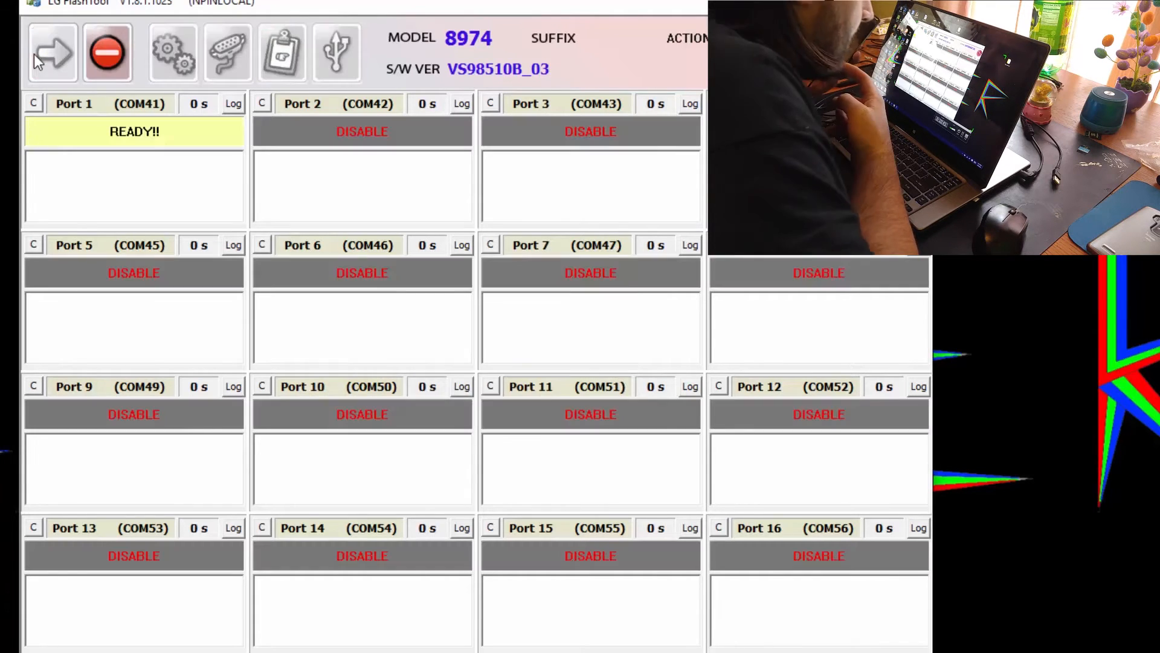